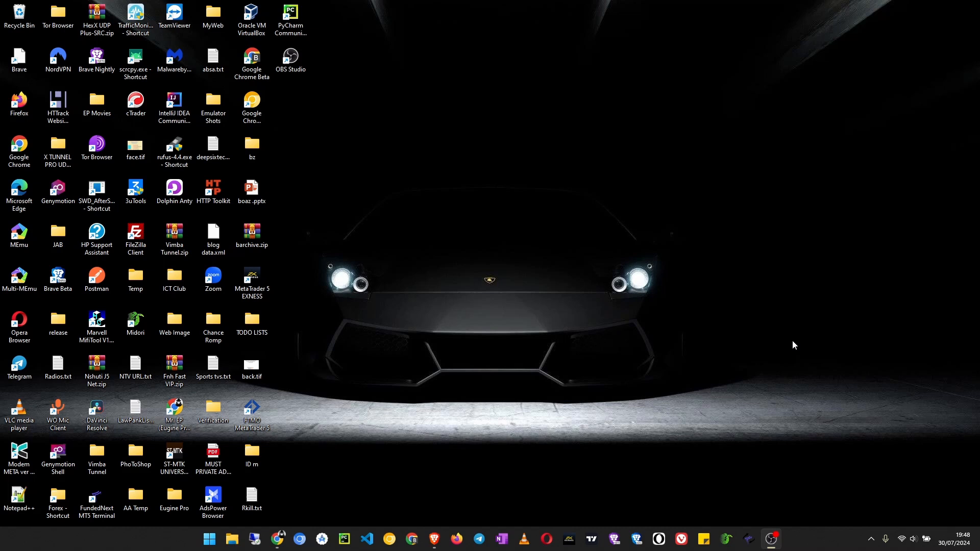
mouse_move(458, 465)
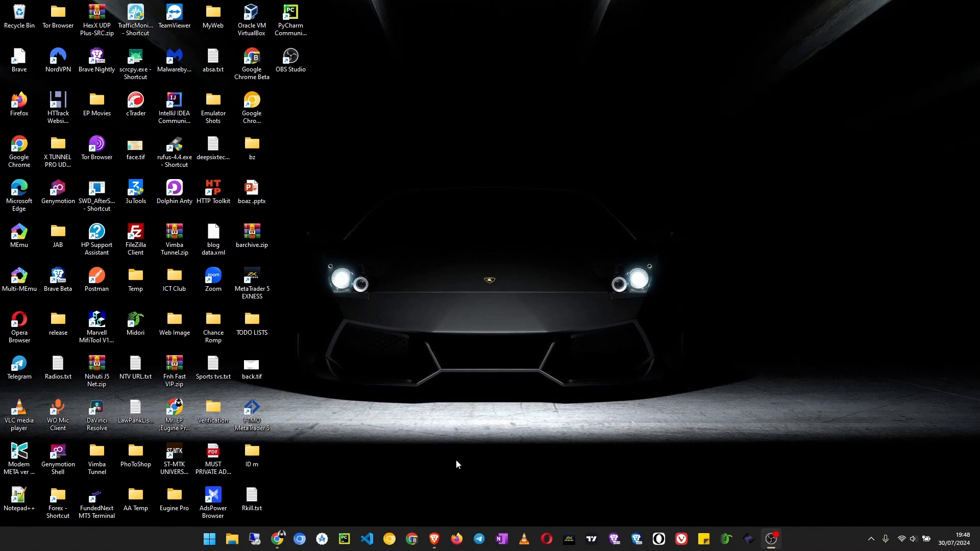
mouse_move(300, 459)
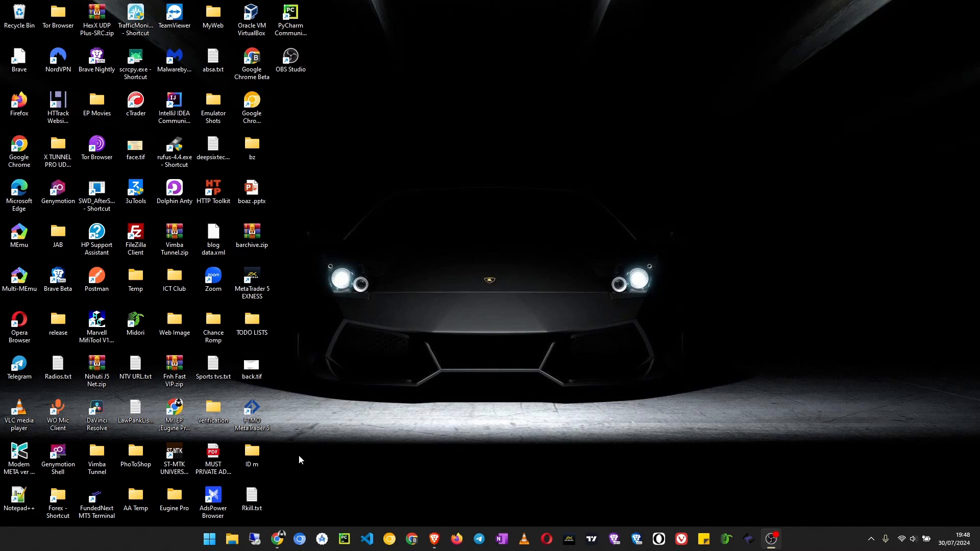
mouse_move(278, 539)
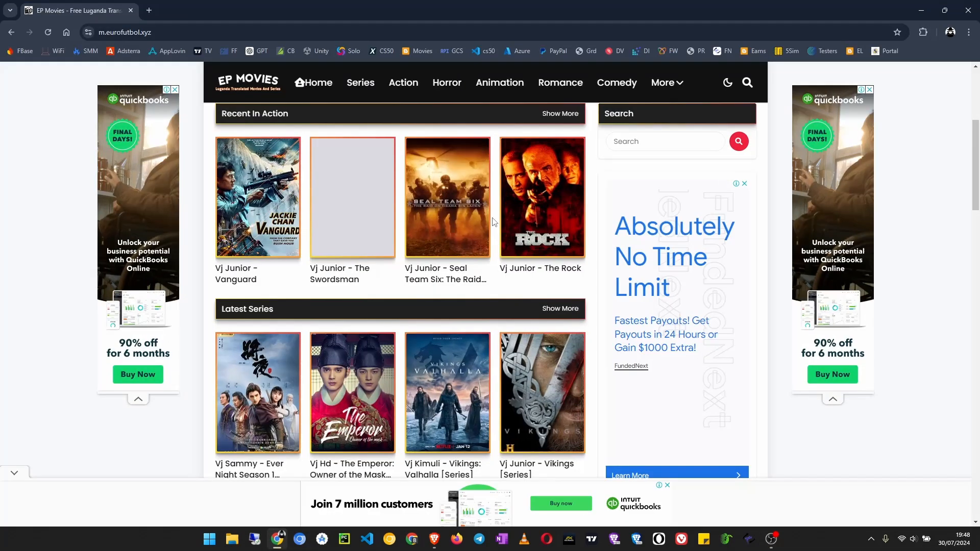
- Browse the EP Movies home page and open the Vikings: Valhalla series
scroll("down", 3)
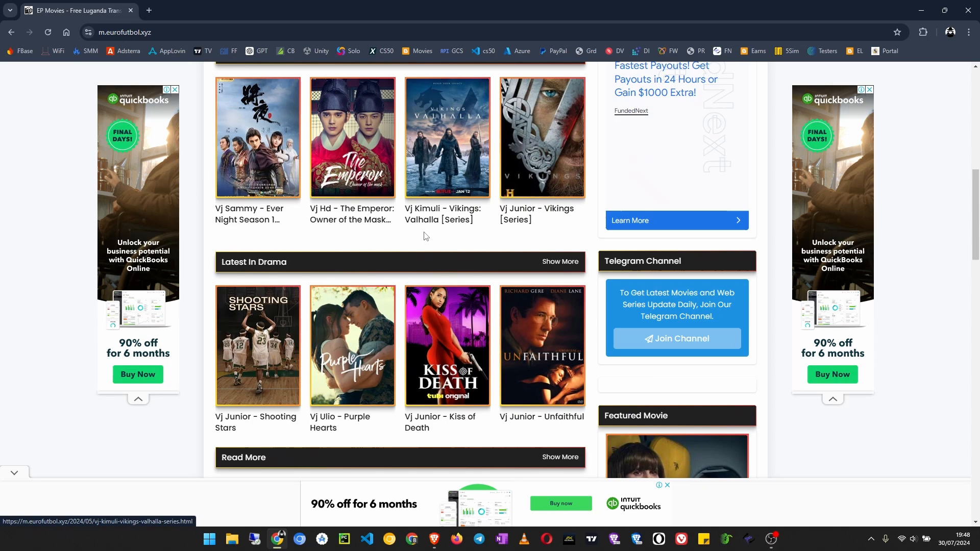
scroll("up", 3)
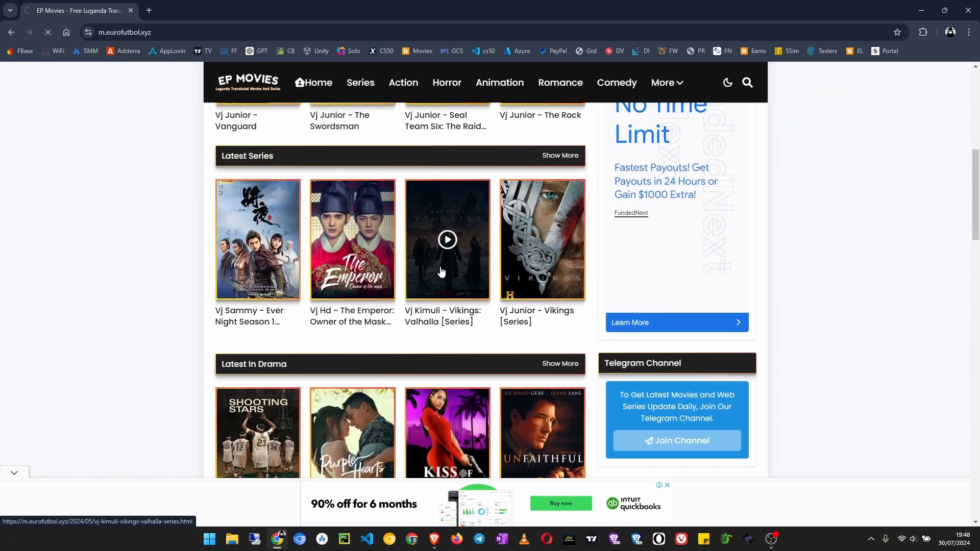
left_click(448, 239)
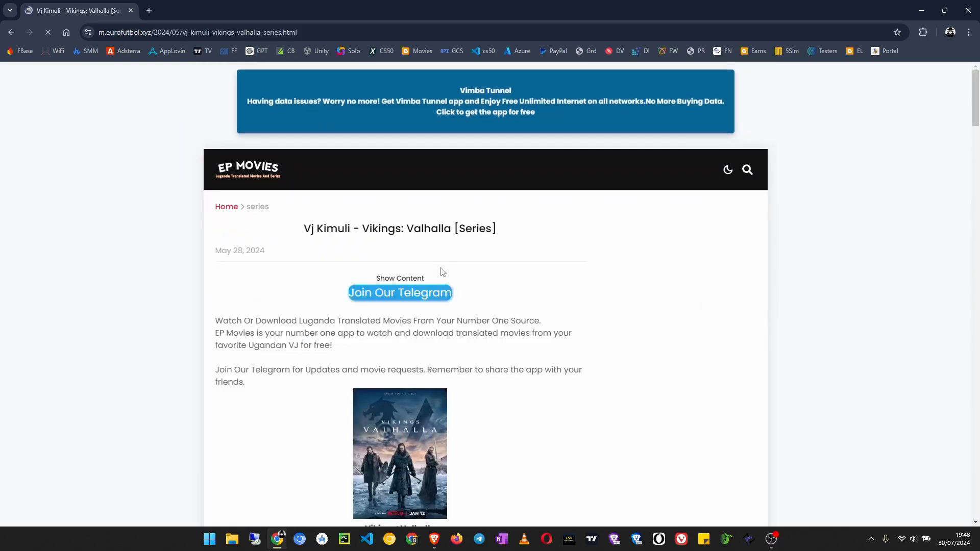
- Review the episode players, then select the address bar to enter a new address
scroll("down", 3)
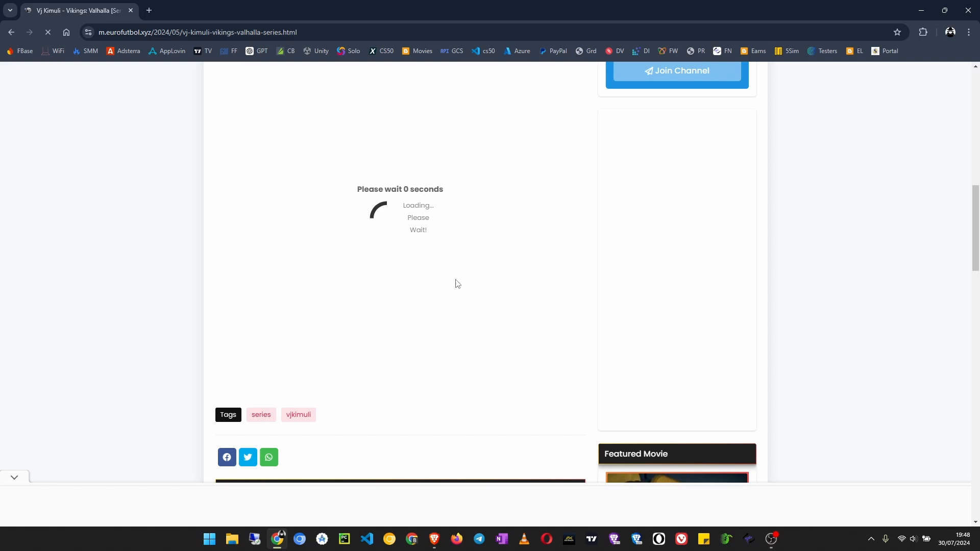
scroll("down", 3)
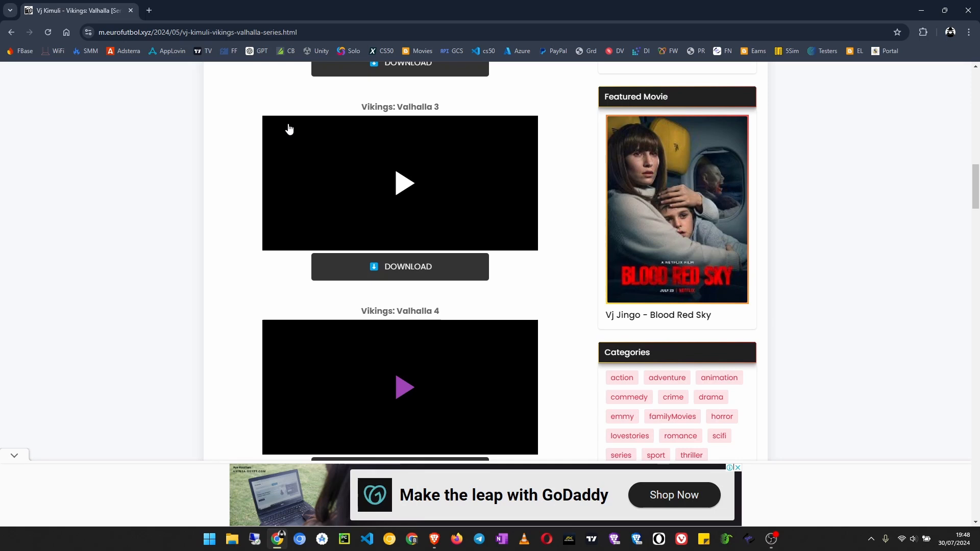
mouse_move(19, 243)
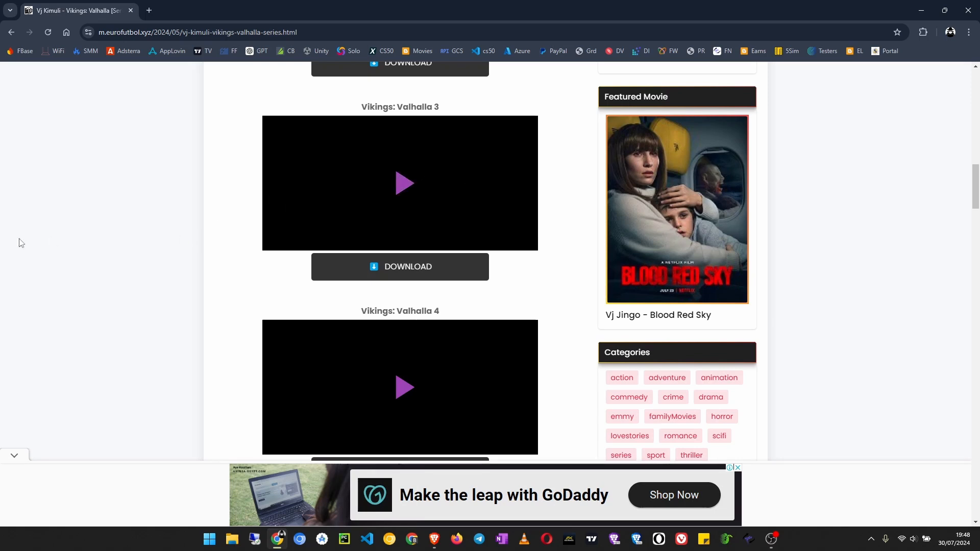
scroll("up", 3)
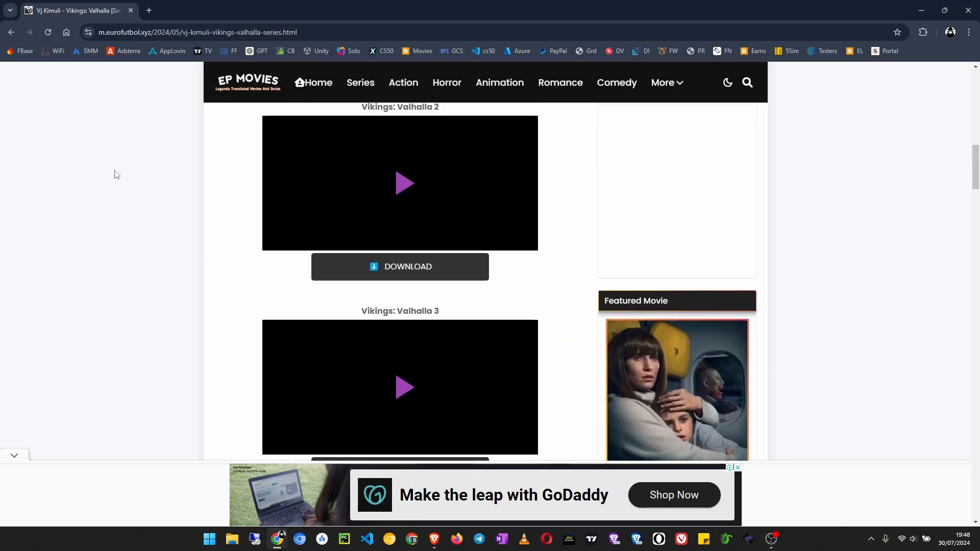
left_click(198, 32)
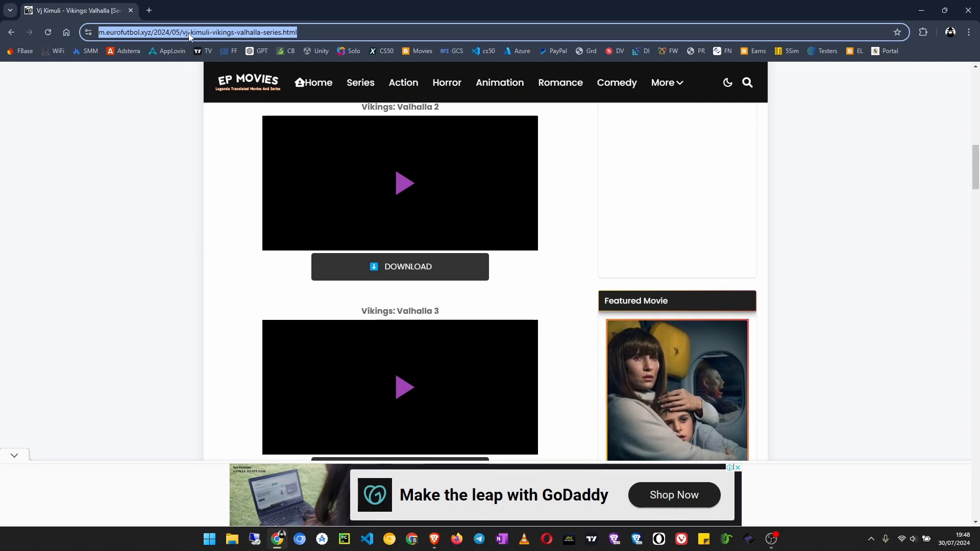
- Search Google for 'videojs' and open the official Video.js site
type("videojs")
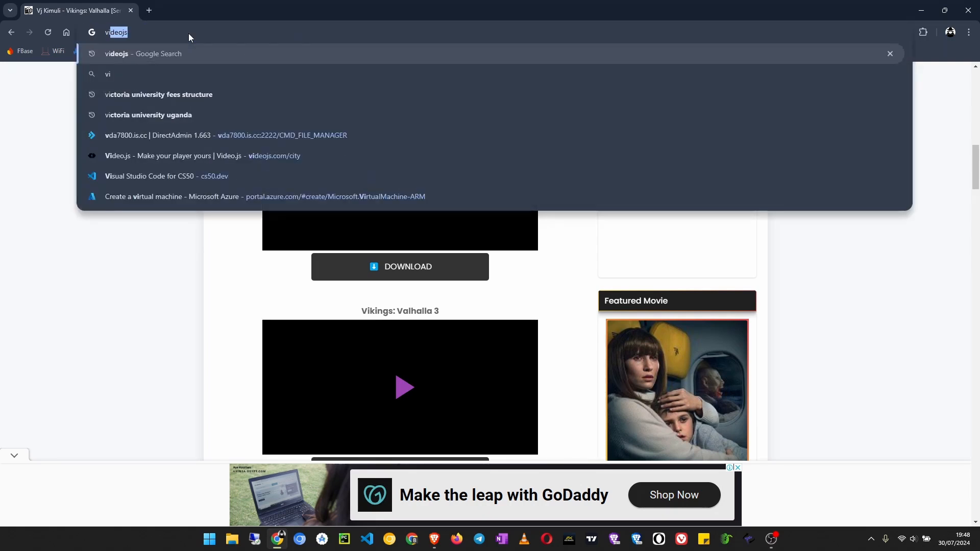
key("Return")
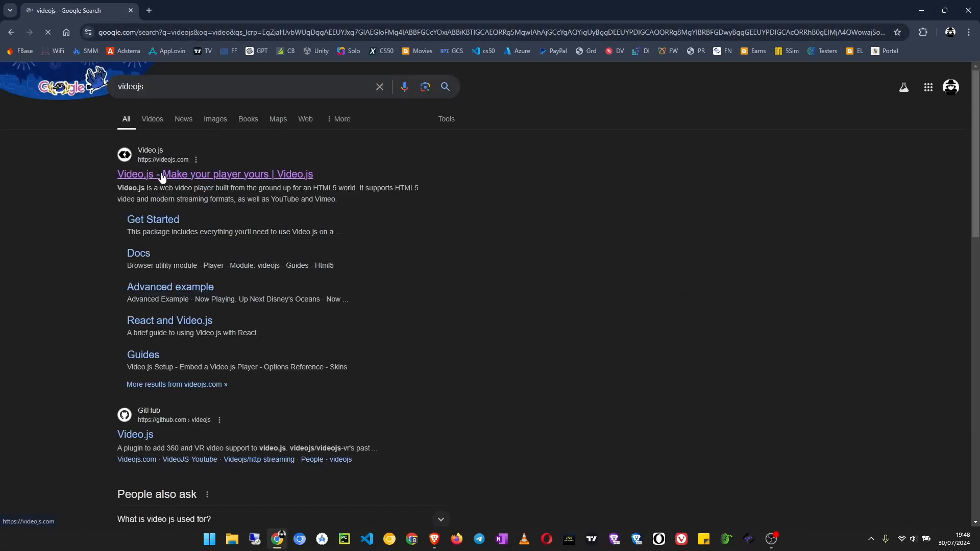
left_click(215, 174)
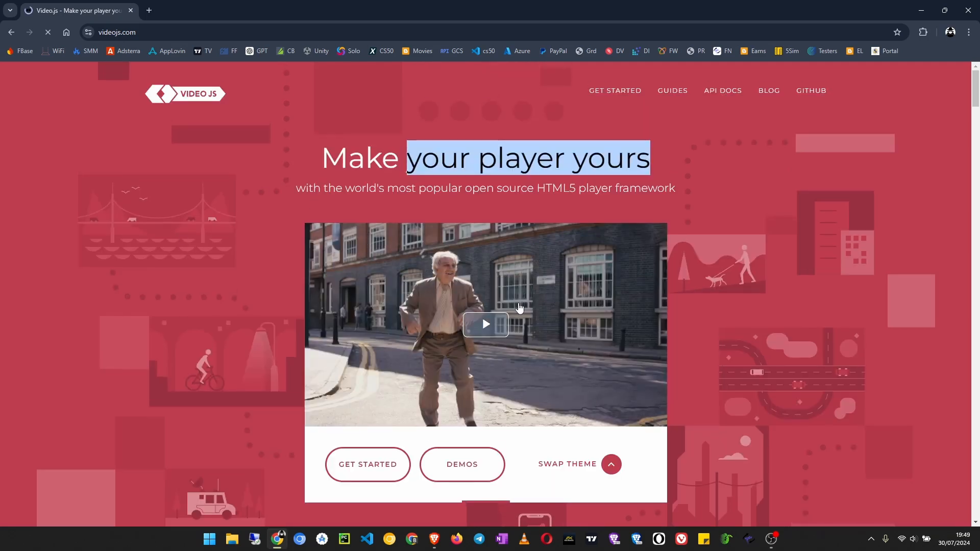
- Look over the Video.js home page and open the Getting Started guide
scroll("down", 3)
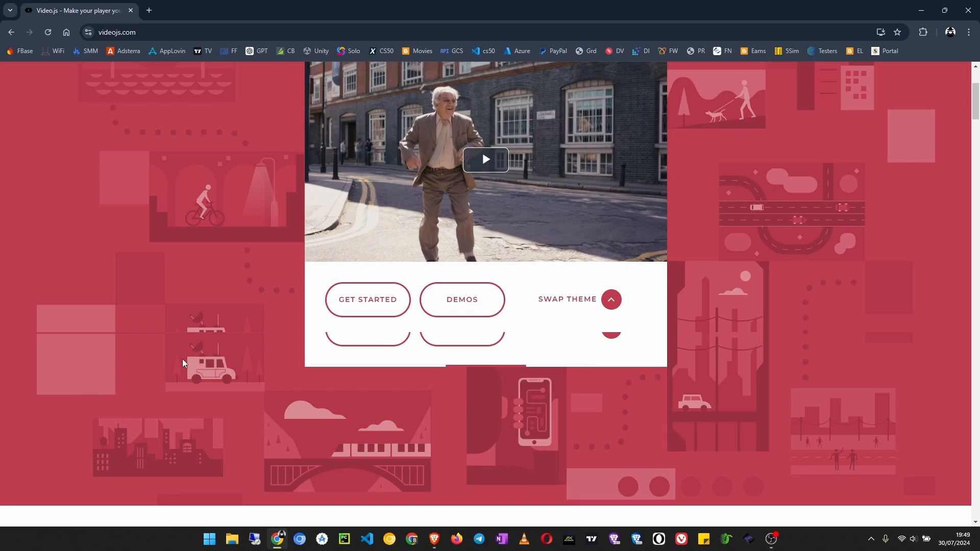
scroll("up", 3)
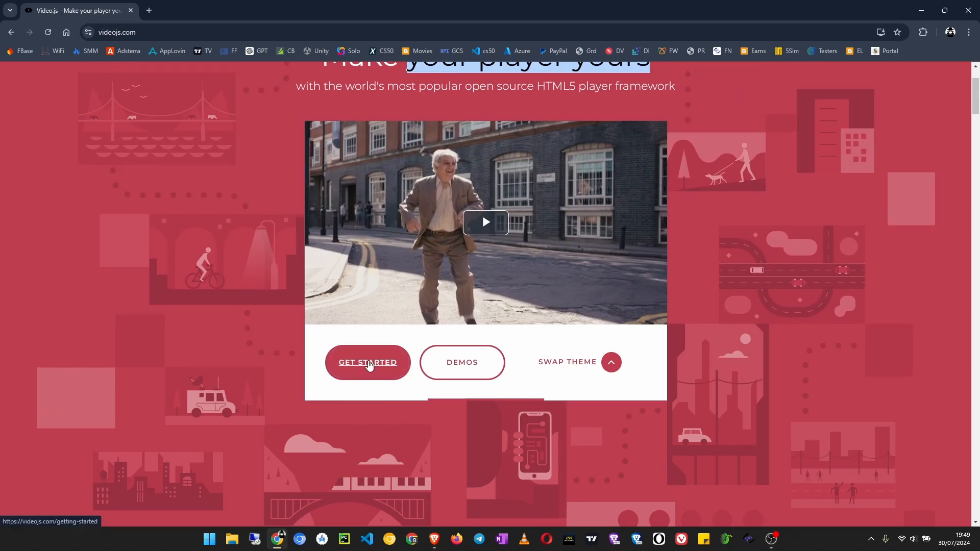
mouse_move(360, 369)
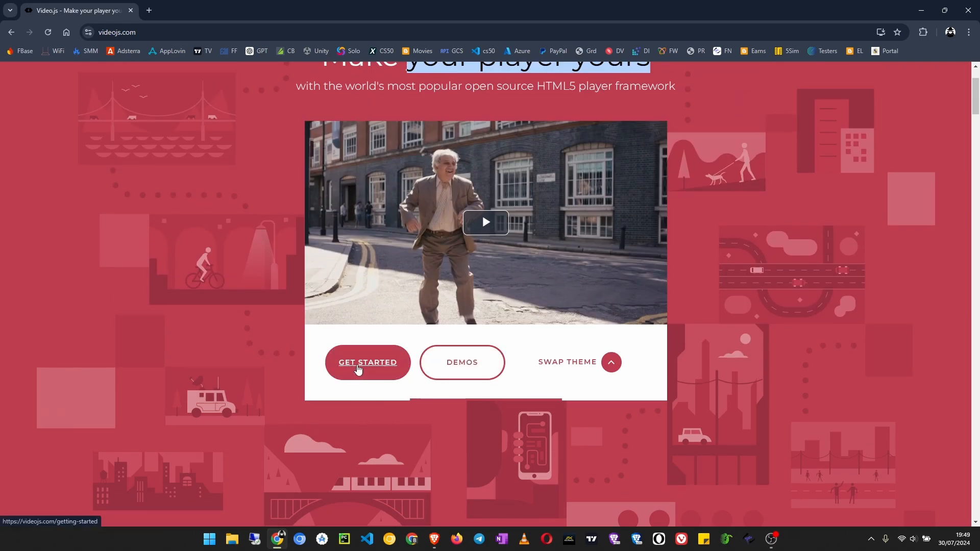
left_click(368, 362)
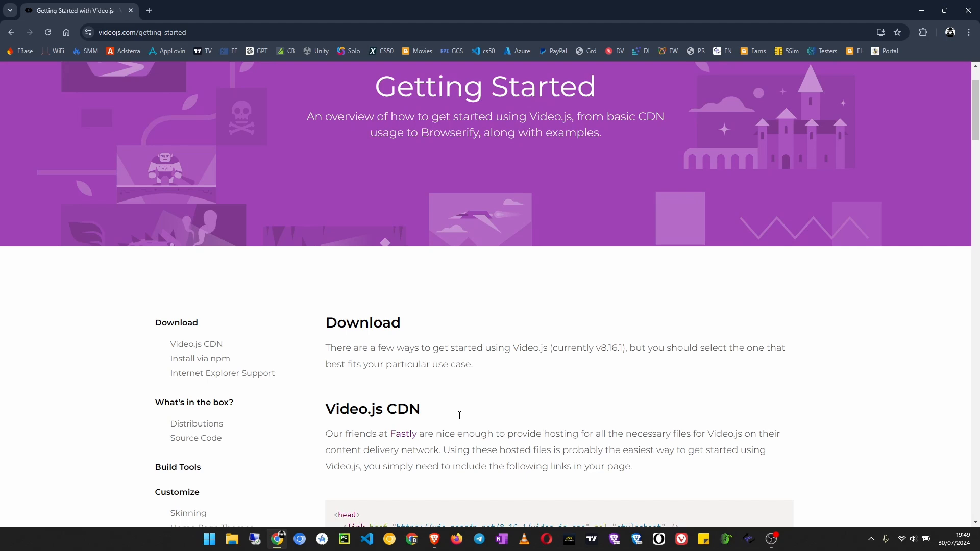
- Select the CDN stylesheet link and video markup in the Getting Started code block for copying
scroll("down", 3)
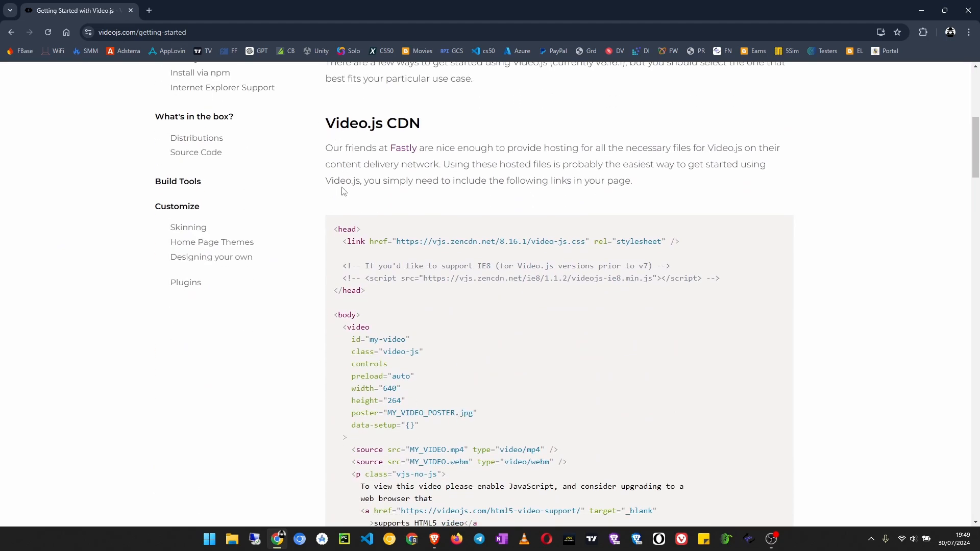
mouse_move(365, 241)
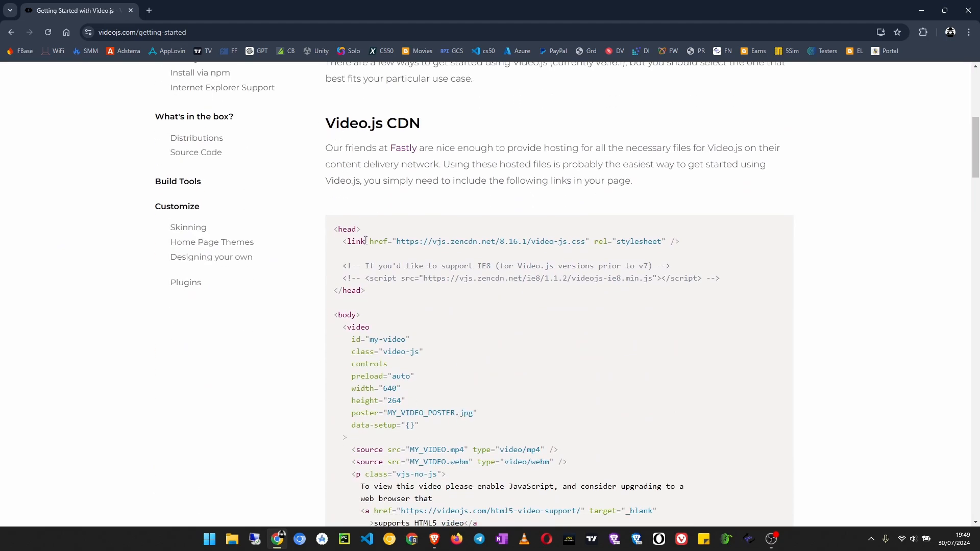
double_click(355, 241)
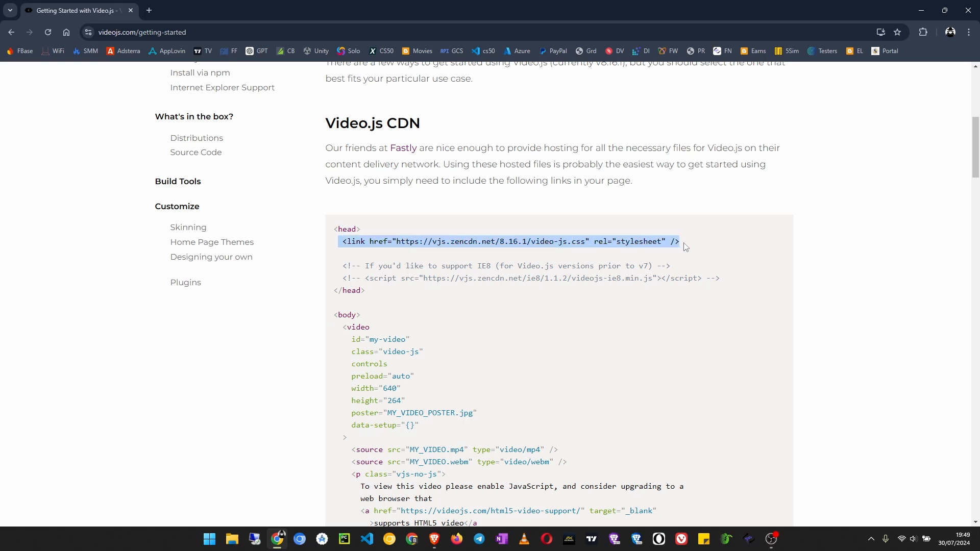
scroll("down", 3)
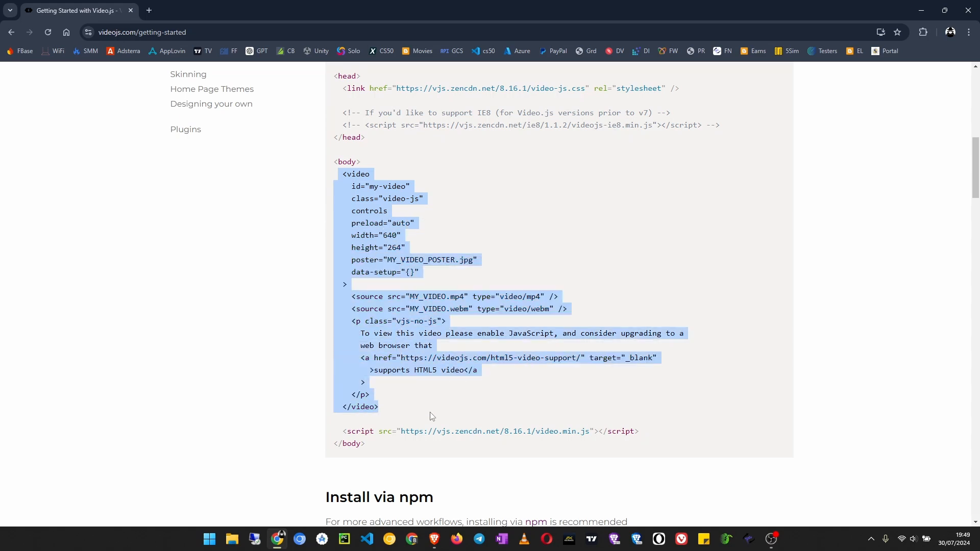
mouse_move(393, 418)
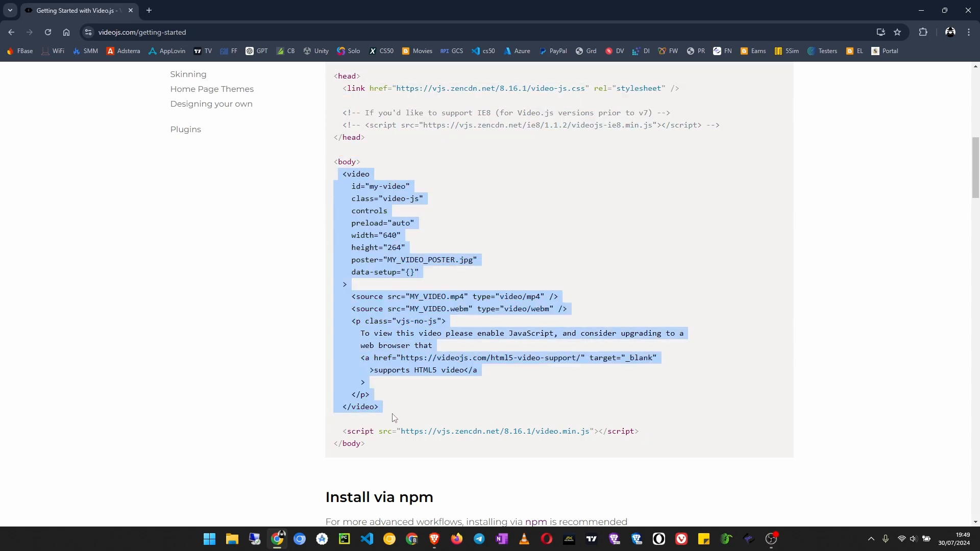
mouse_move(656, 427)
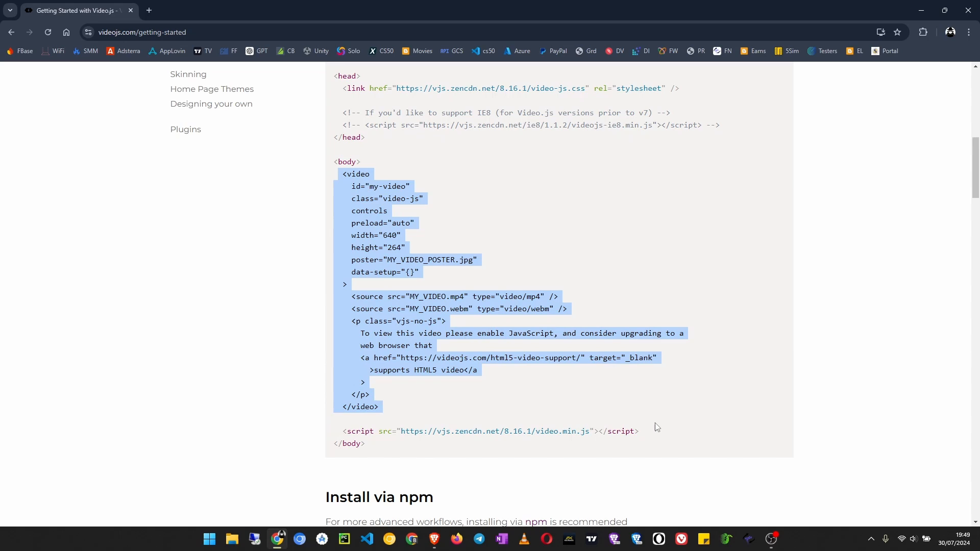
scroll("up", 3)
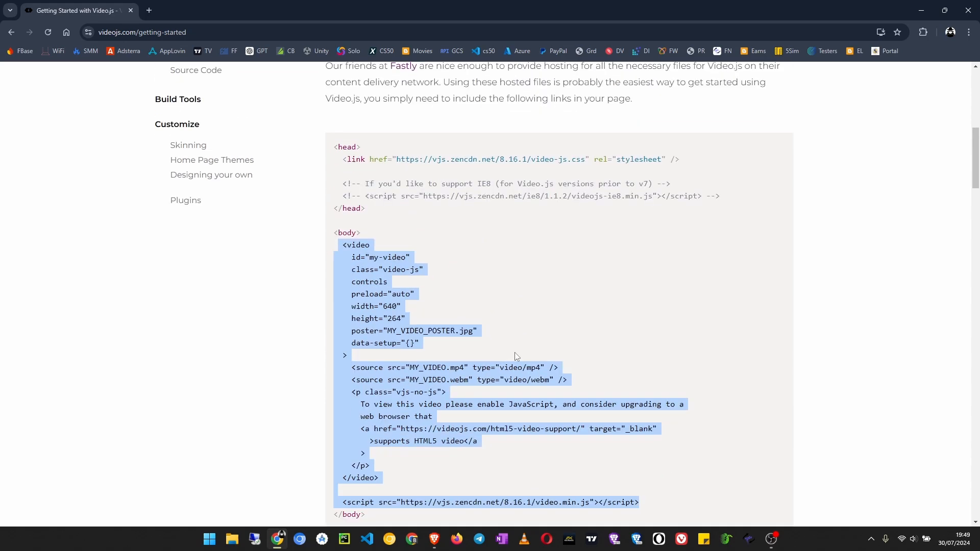
scroll("up", 3)
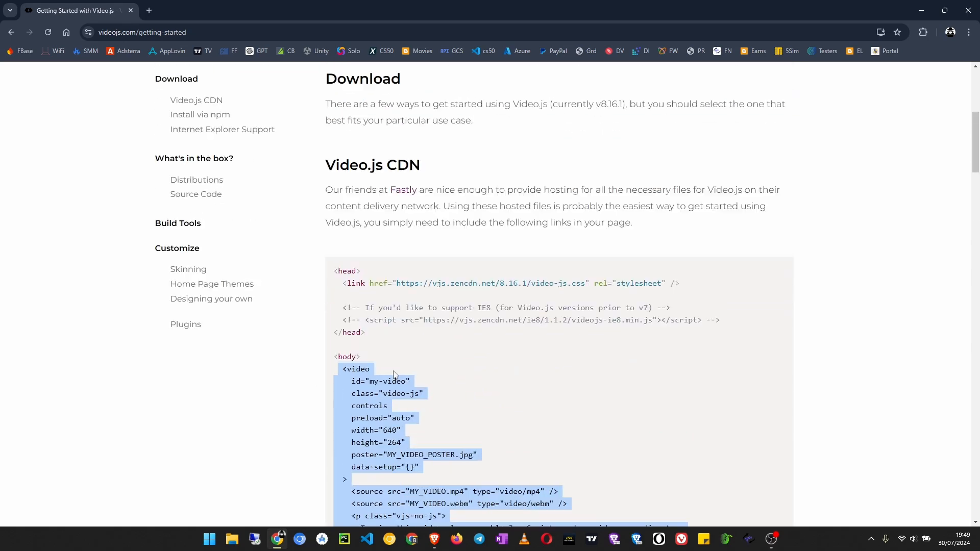
scroll("up", 3)
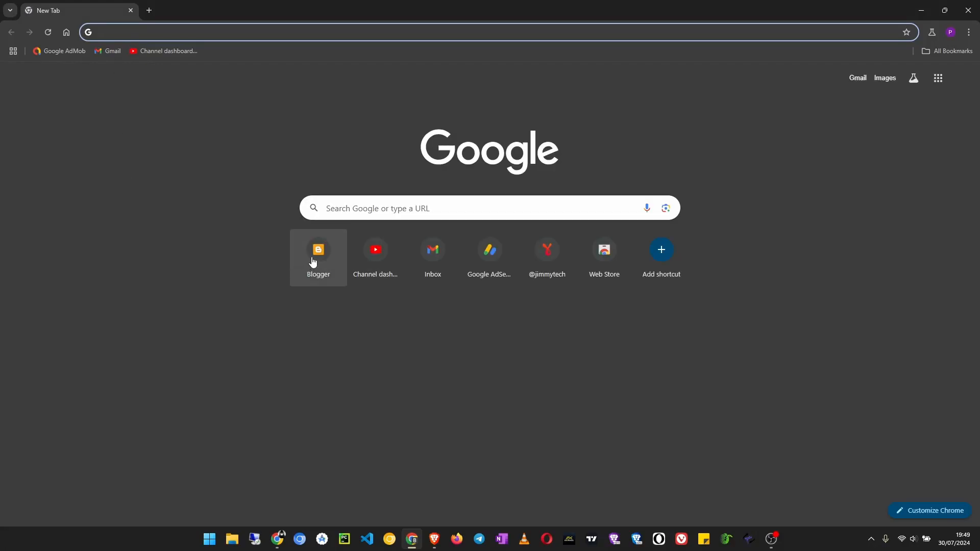
- In Blogger, go to Theme and choose Edit HTML to open the template editor
left_click(319, 249)
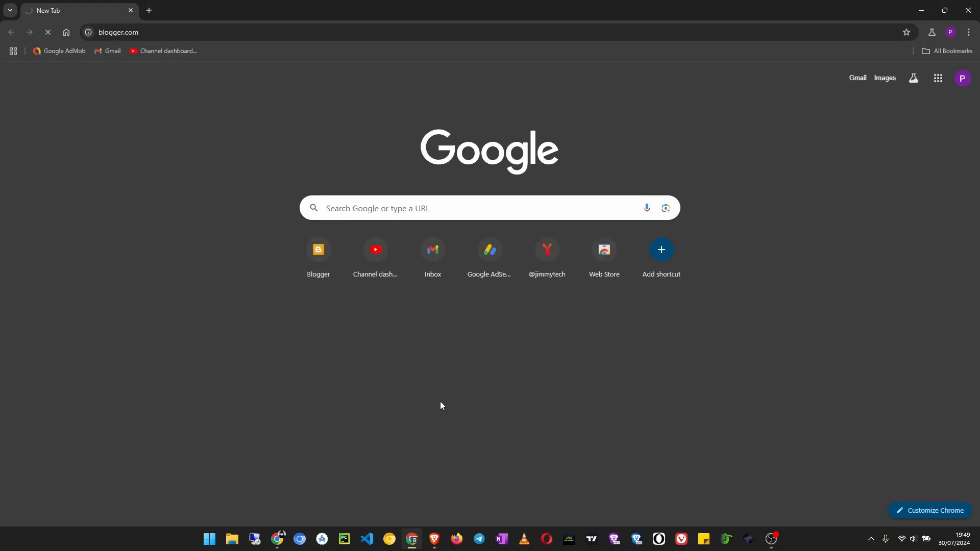
left_click(318, 249)
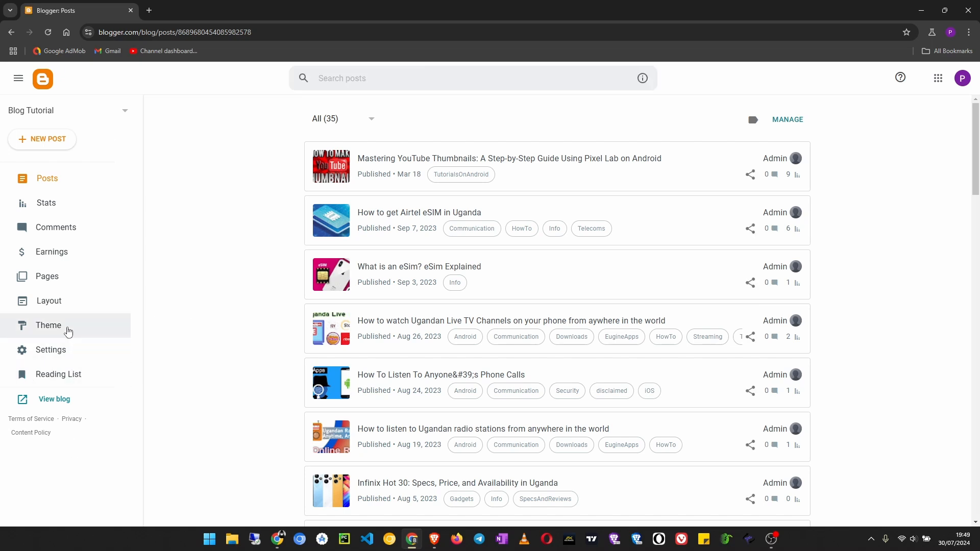
left_click(48, 325)
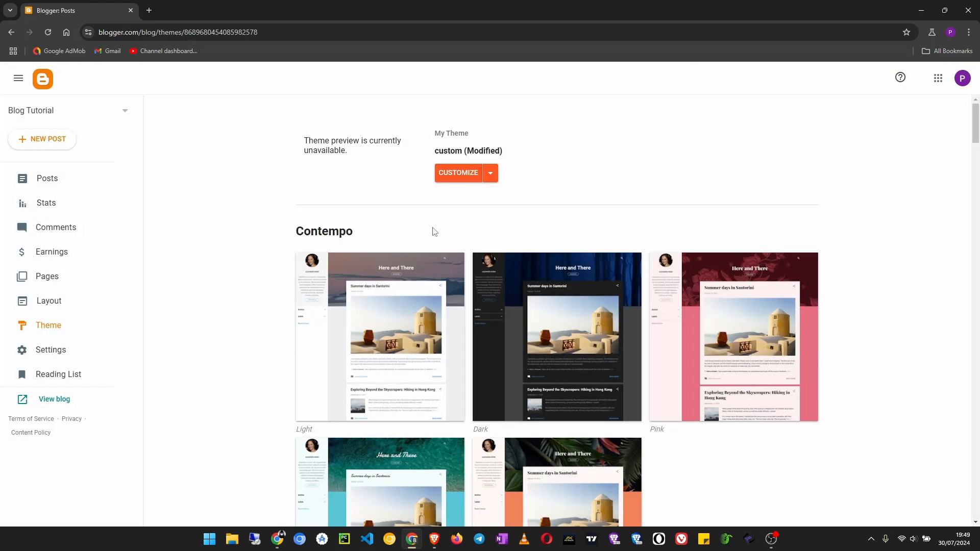
left_click(490, 172)
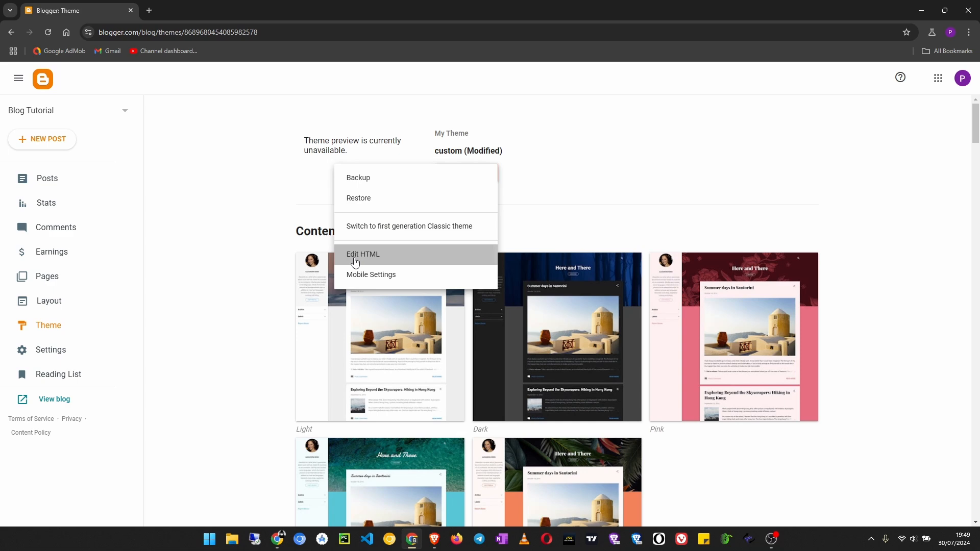
left_click(363, 254)
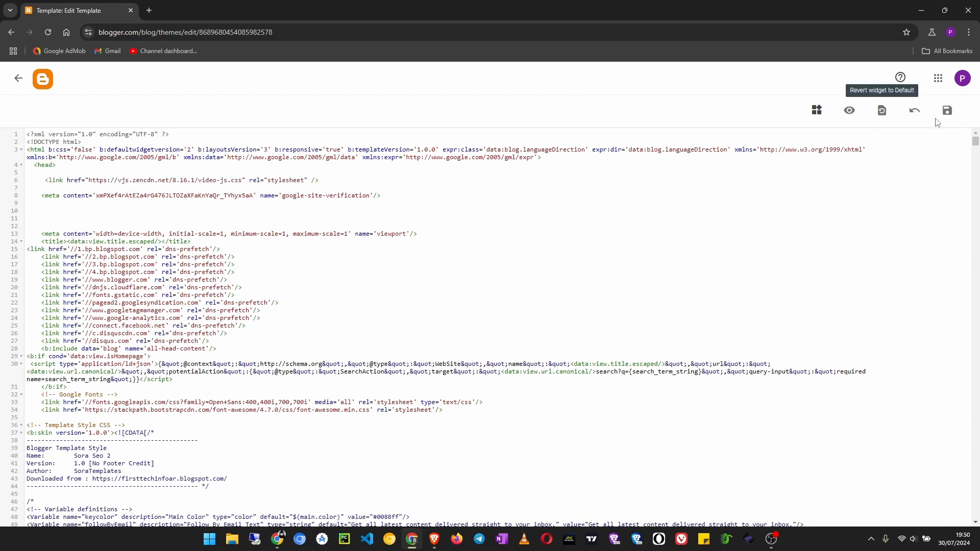
- Save the edited theme template and return to the Theme overview
left_click(946, 110)
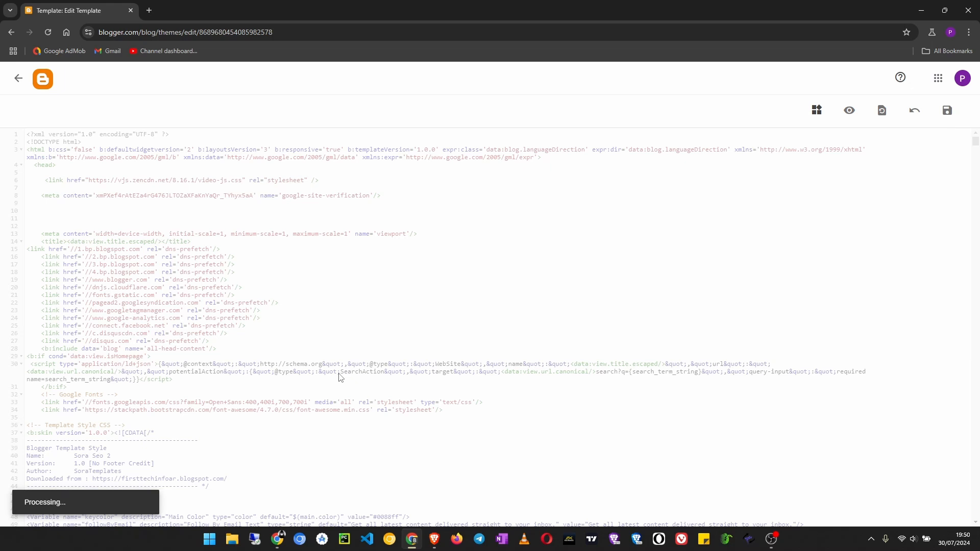
mouse_move(319, 381)
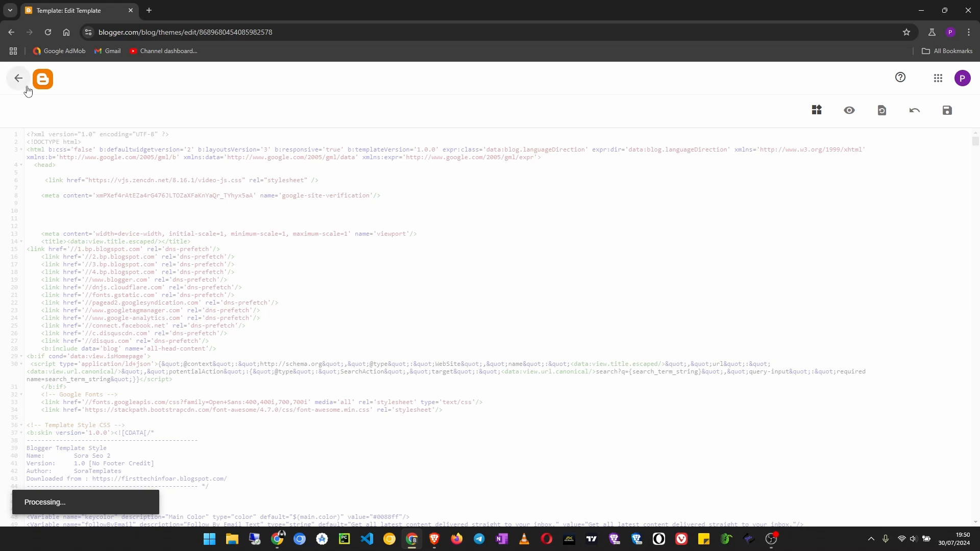
left_click(946, 111)
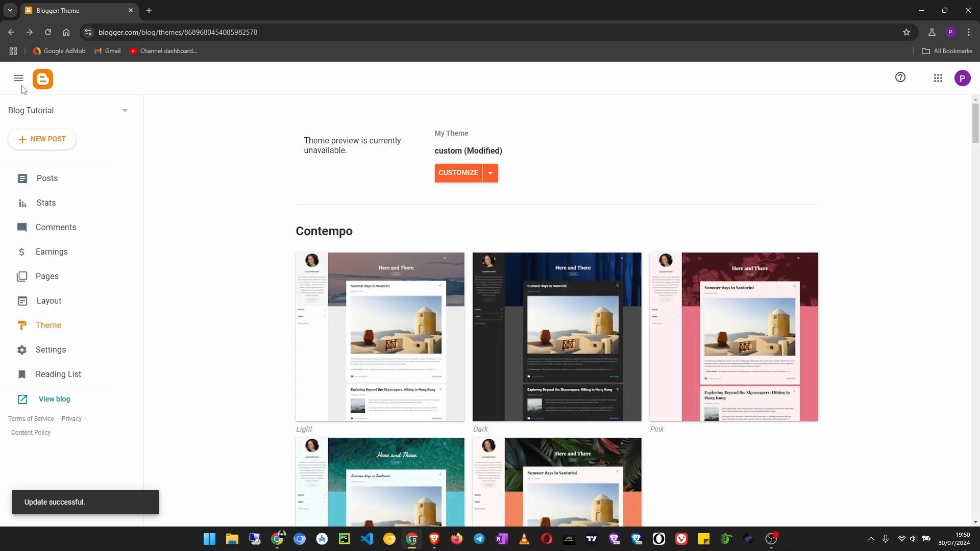
- Create a new Blogger page and switch its editor to HTML view
left_click(47, 277)
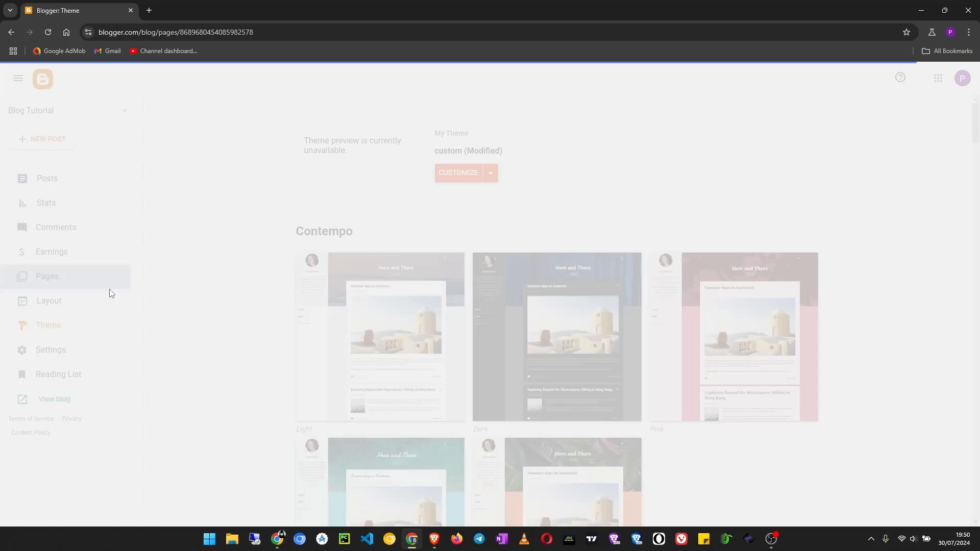
left_click(47, 277)
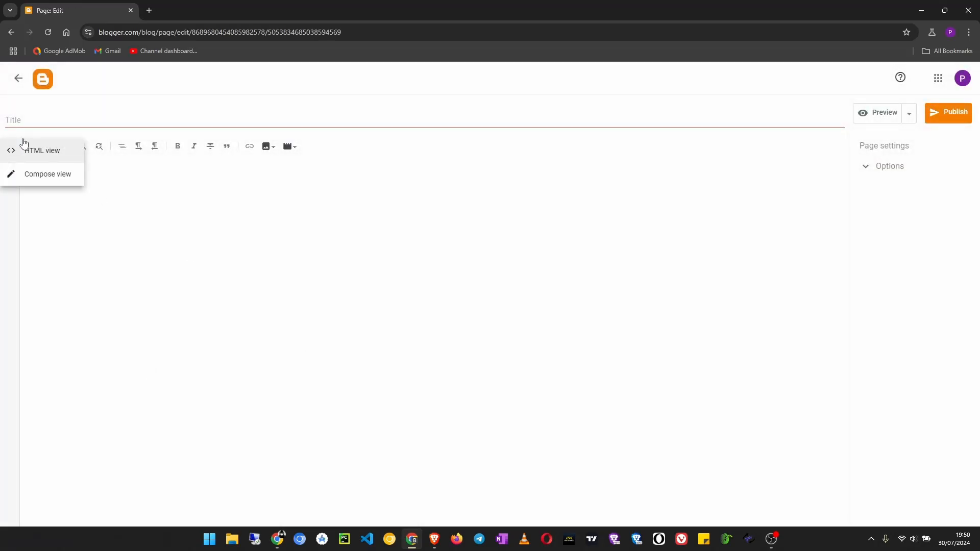
left_click(48, 174)
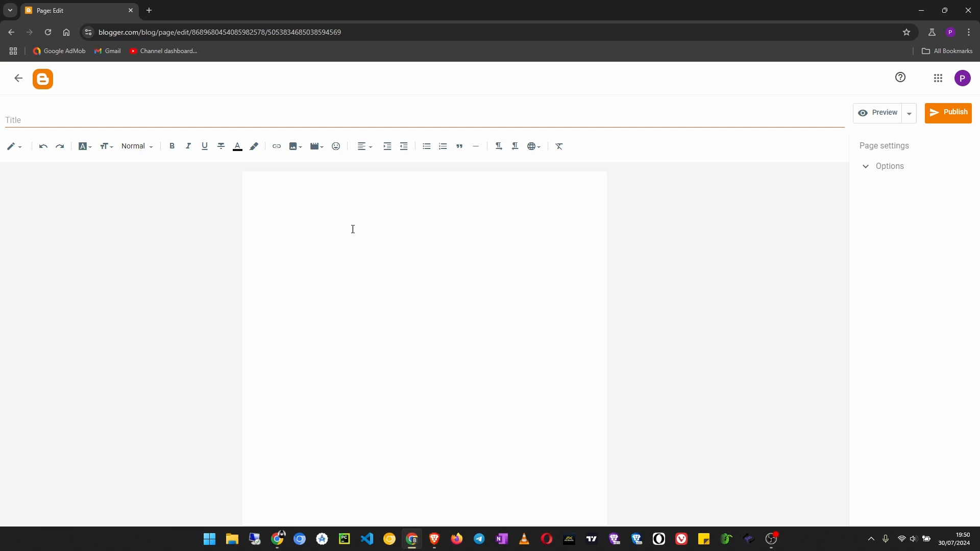
mouse_move(374, 266)
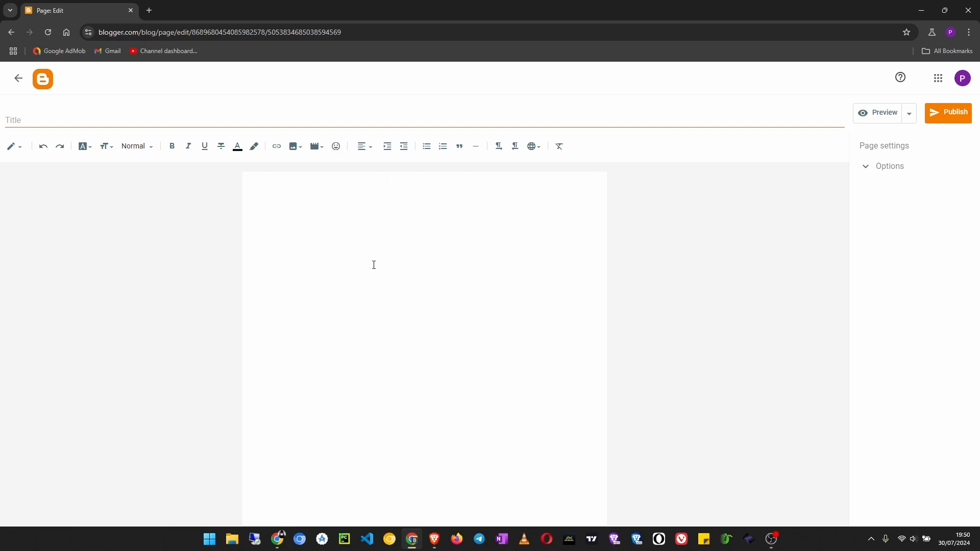
left_click(11, 146)
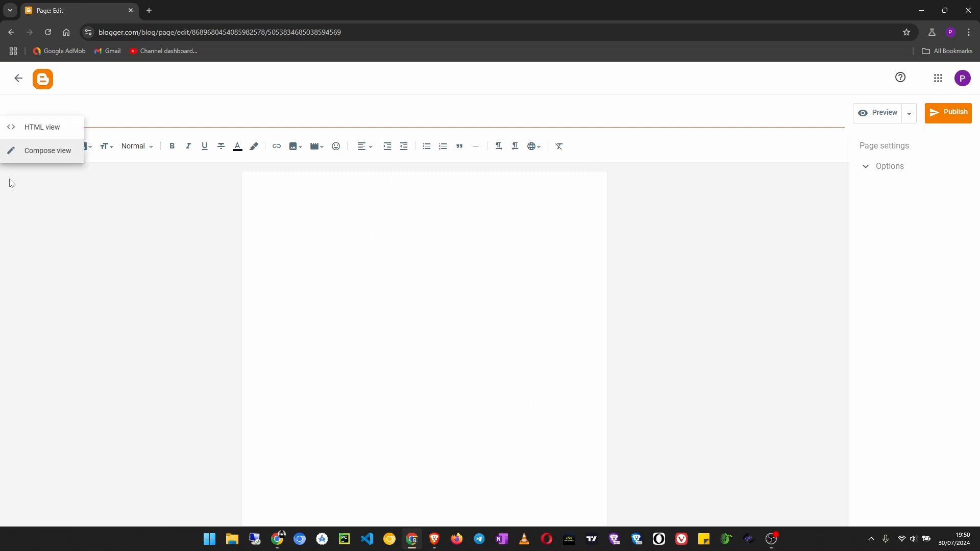
mouse_move(42, 128)
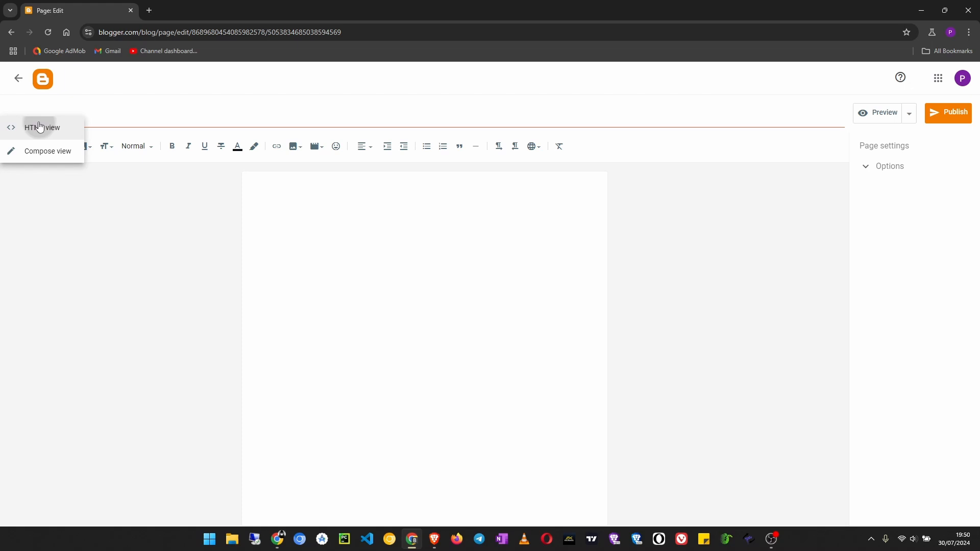
left_click(42, 127)
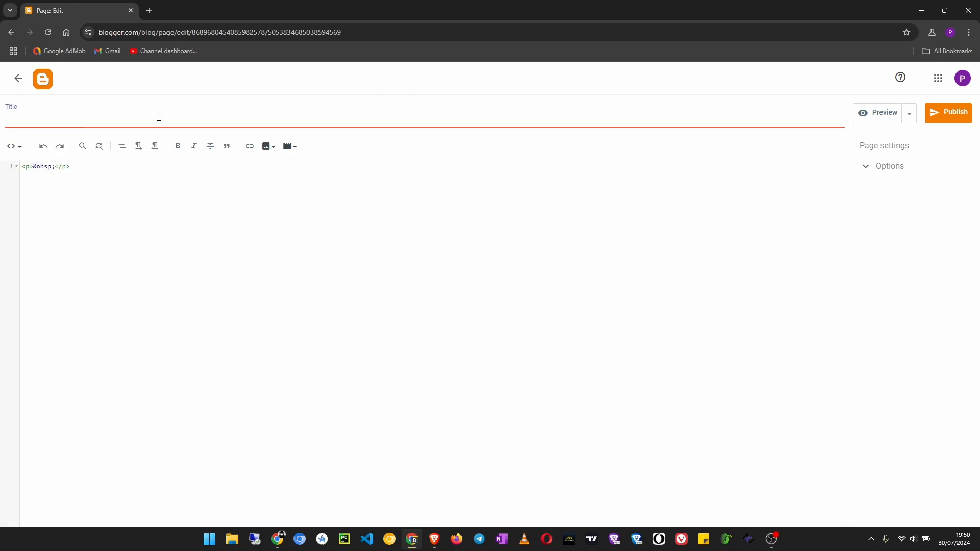
- Title the new page 'Video Js Tutorial'
type("Video")
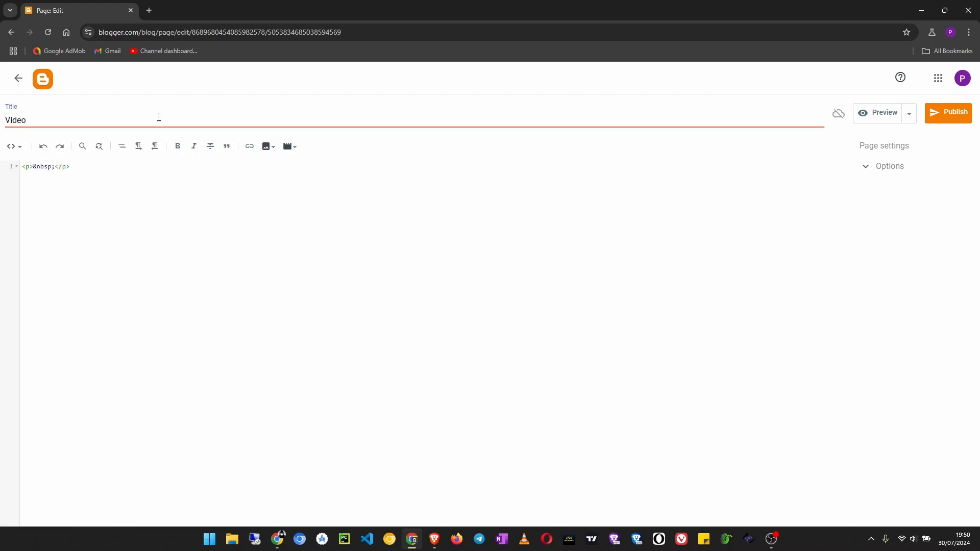
type("Js Tuto")
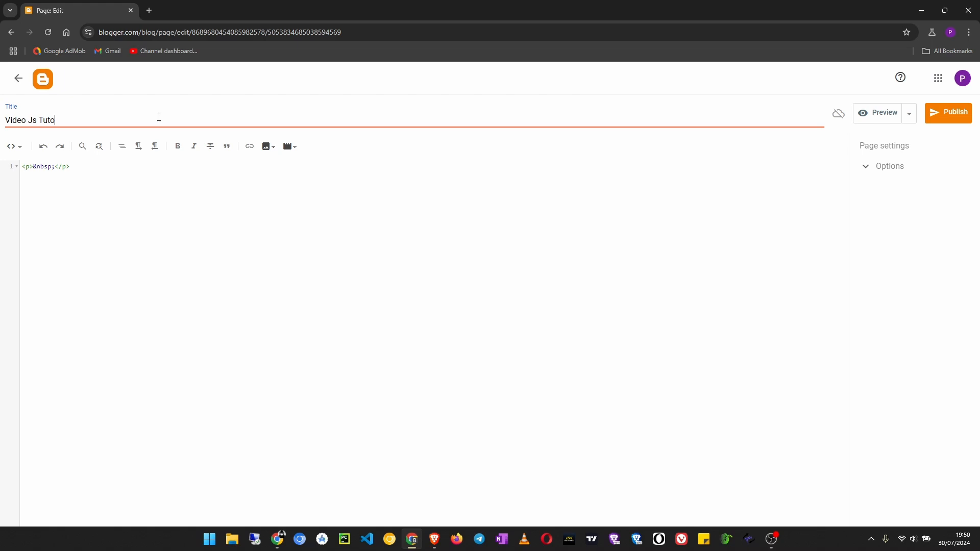
type("rial")
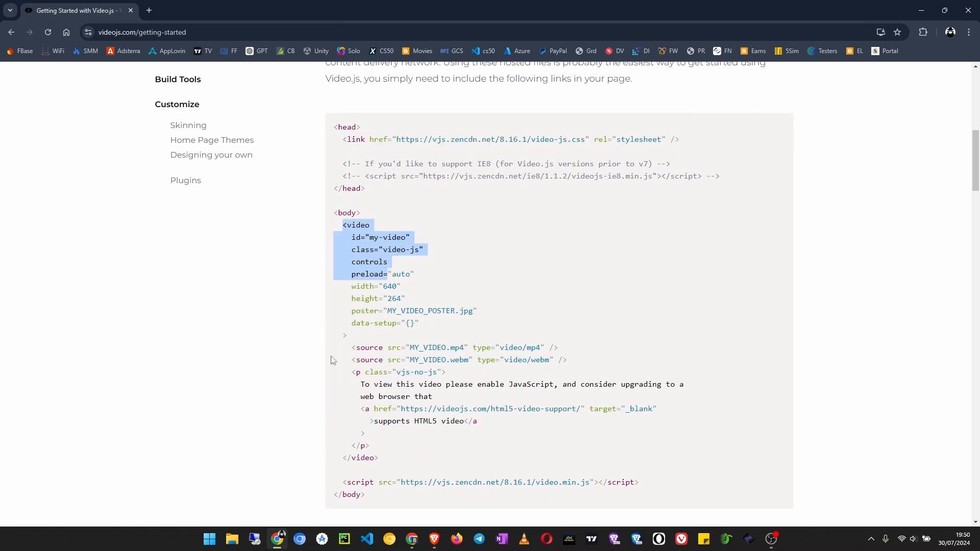
- Scroll the Getting Started page to the video element and script snippet
scroll("down", 3)
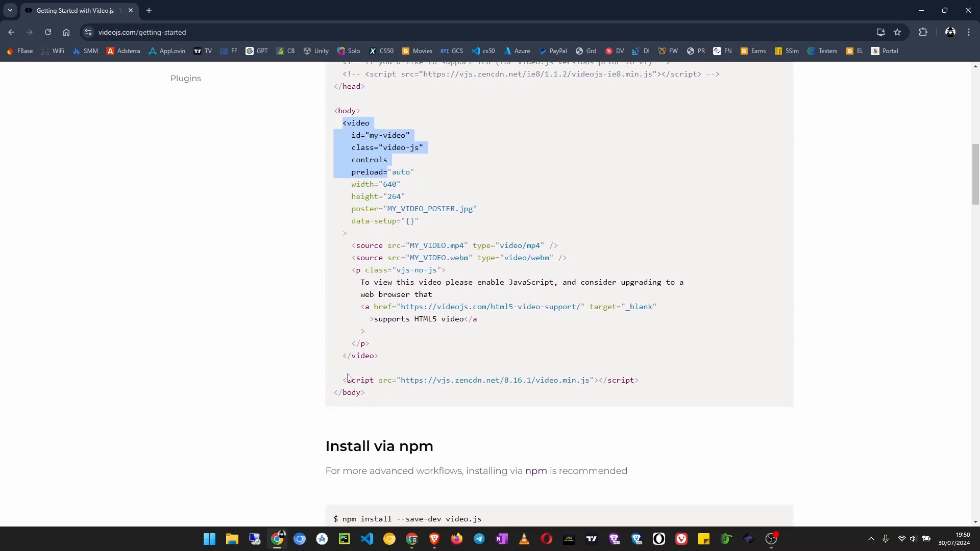
mouse_move(651, 383)
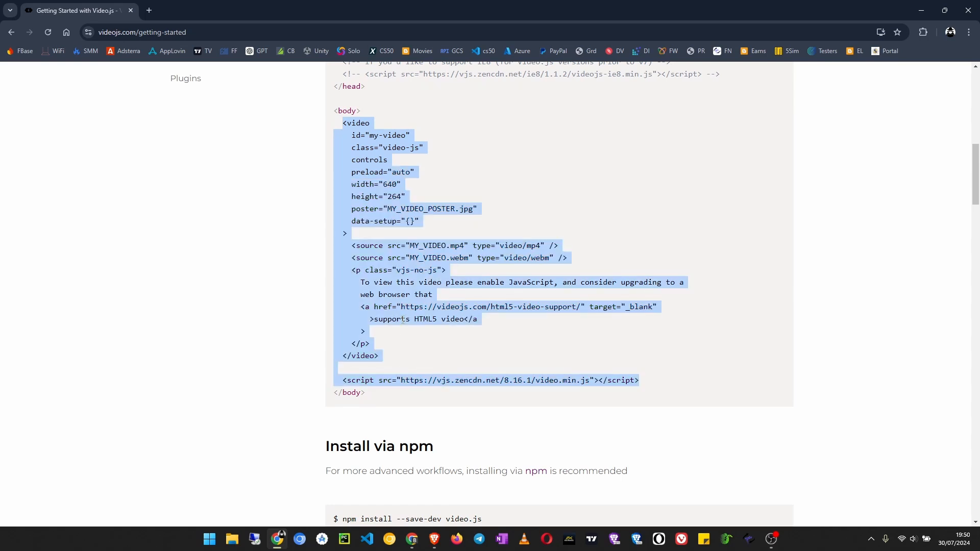
mouse_move(619, 265)
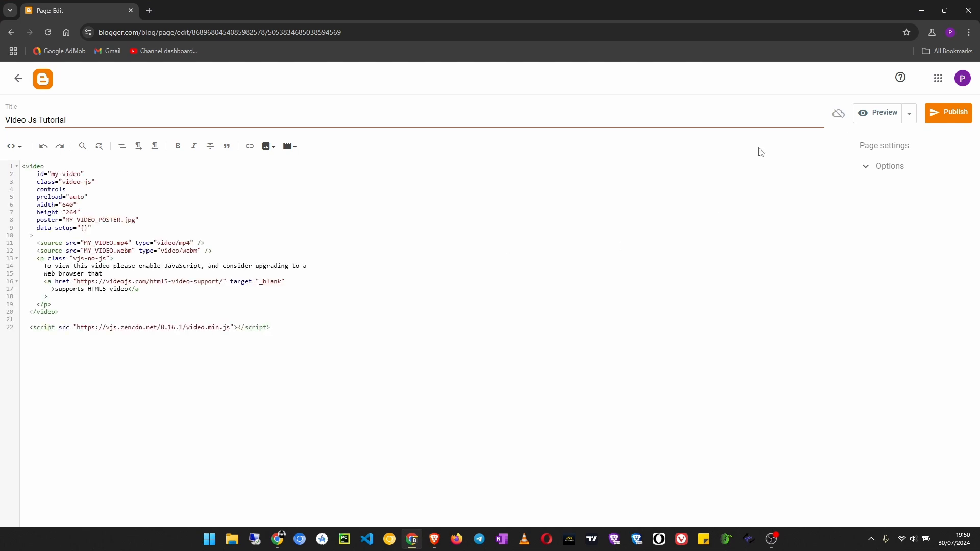
- Publish the Video Js Tutorial page, view it live and try playing the embedded video
left_click(949, 113)
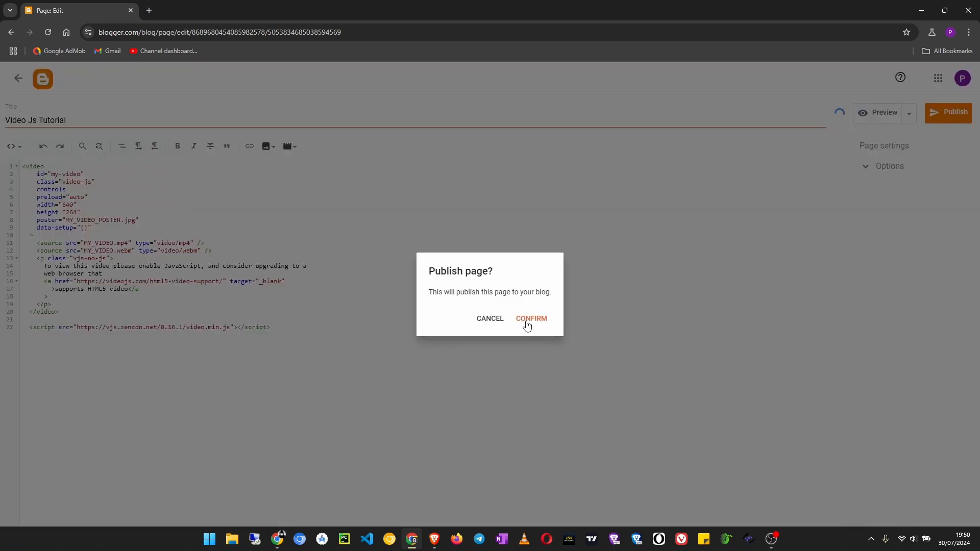
left_click(531, 318)
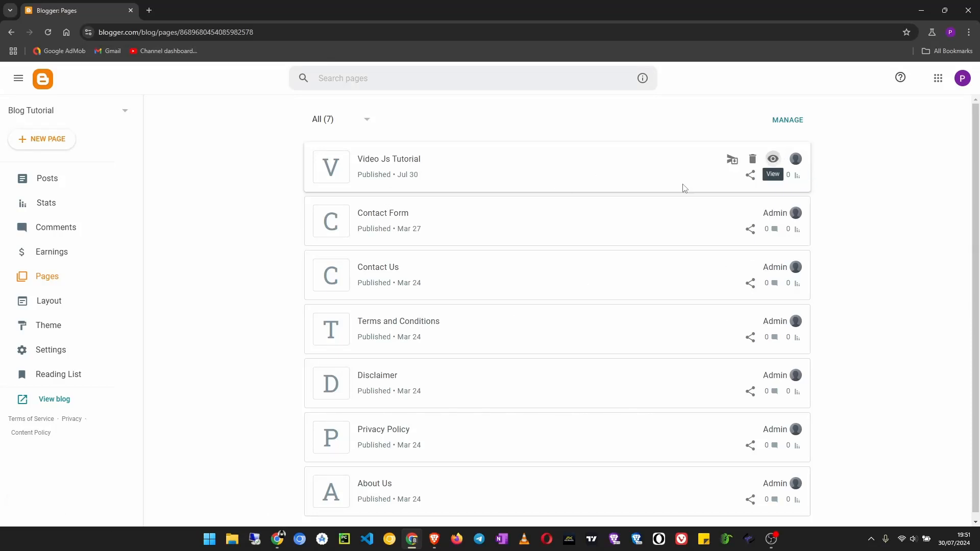
left_click(773, 158)
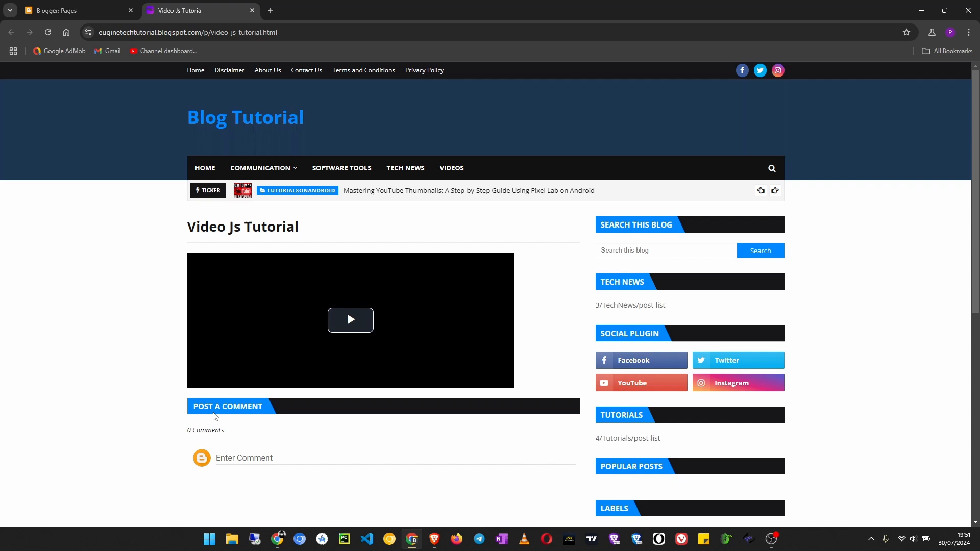
left_click(350, 320)
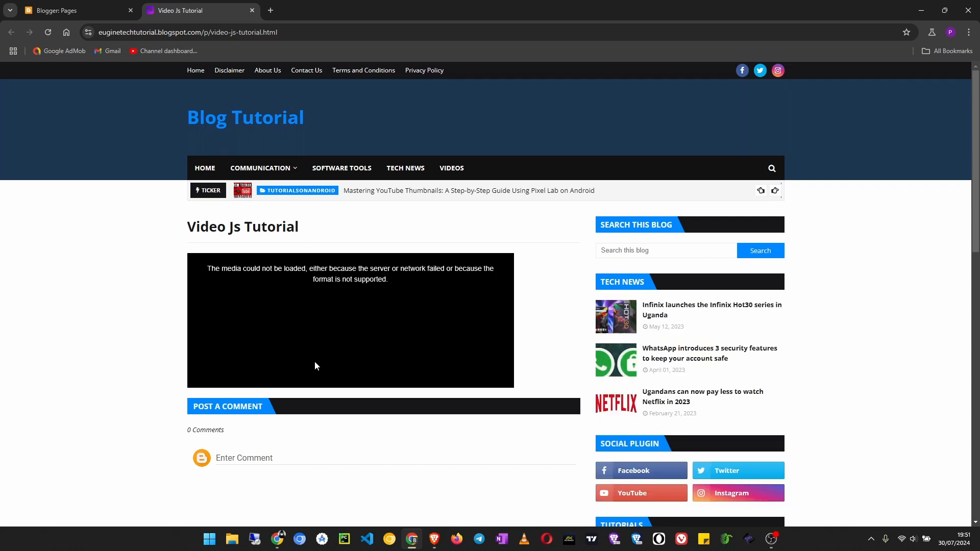
mouse_move(194, 281)
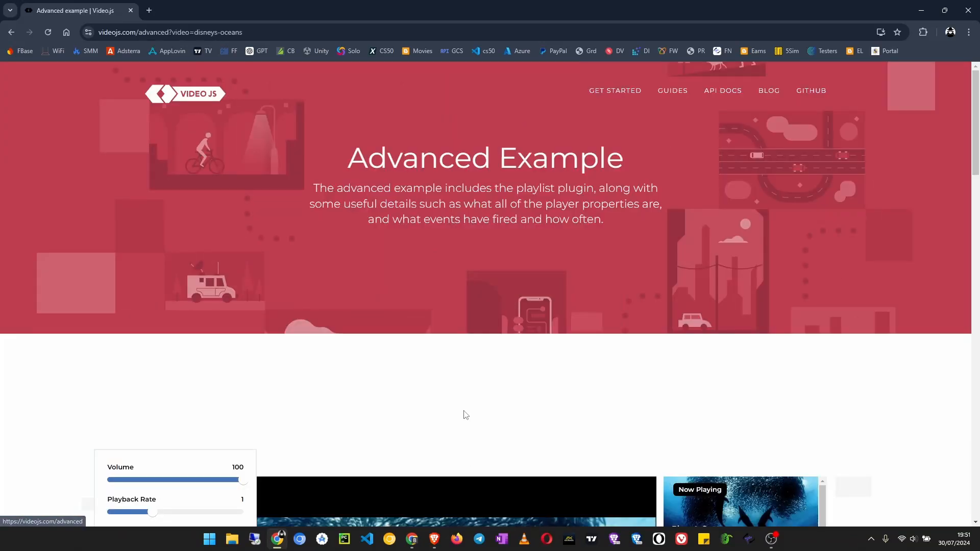
- In the Advanced Example player, switch between Sintel, Disney's Oceans, Sintel again and Advanced Bip Bop
scroll("down", 3)
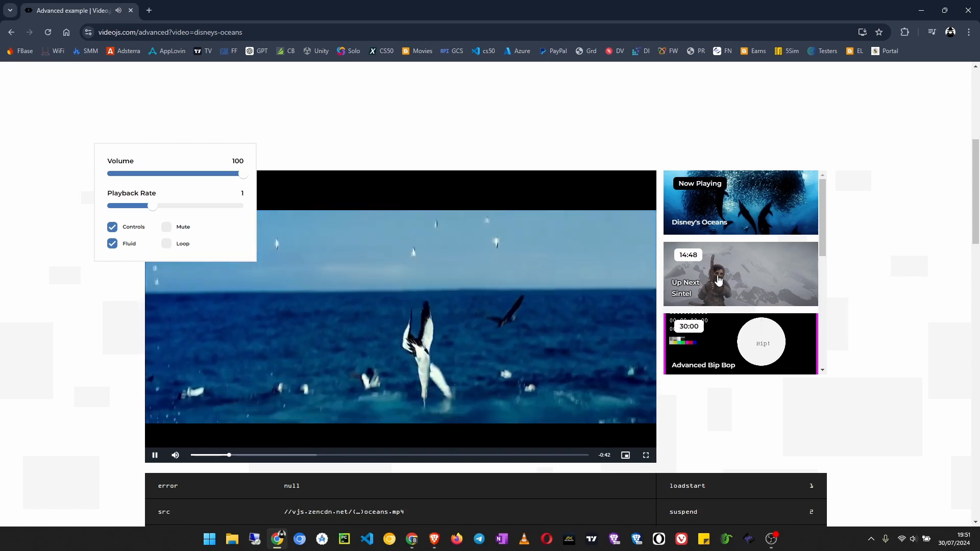
left_click(741, 274)
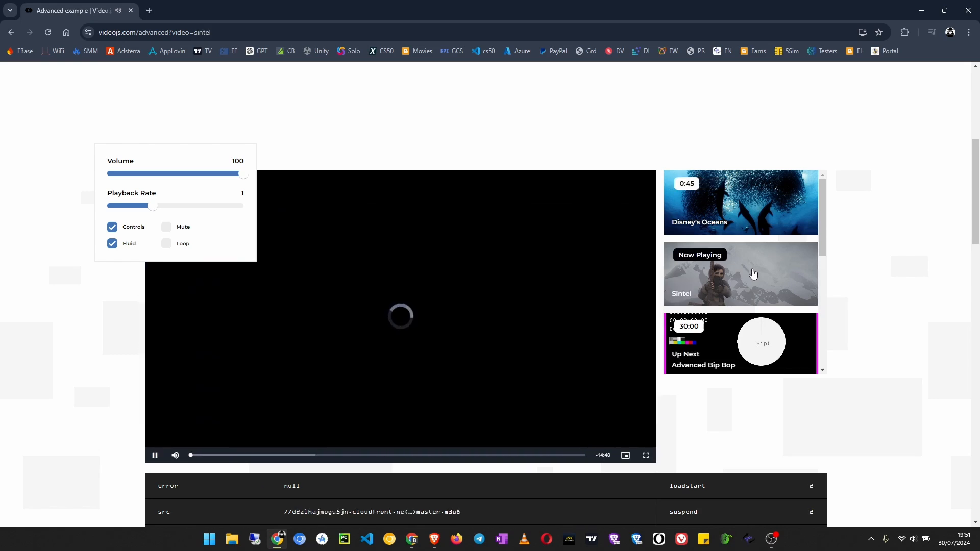
right_click(403, 305)
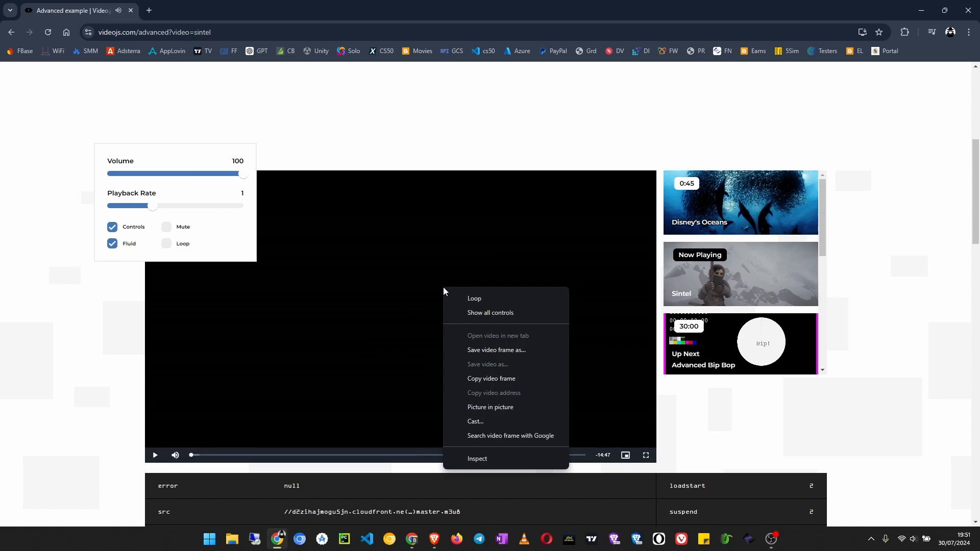
mouse_move(746, 253)
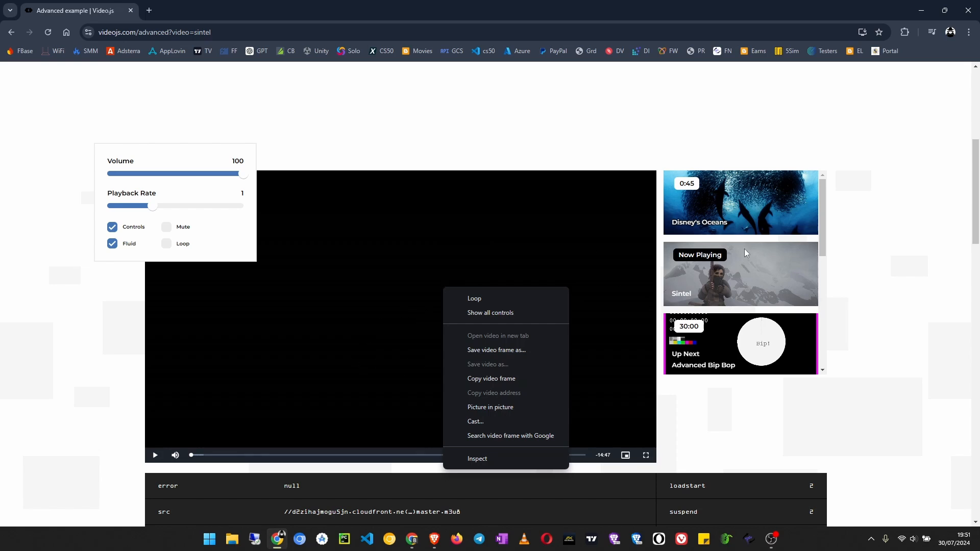
left_click(741, 203)
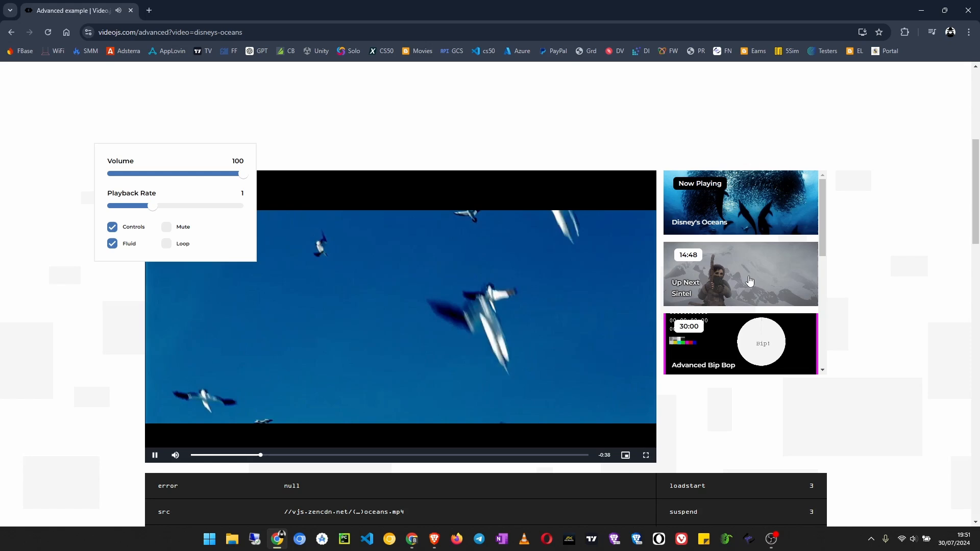
left_click(740, 274)
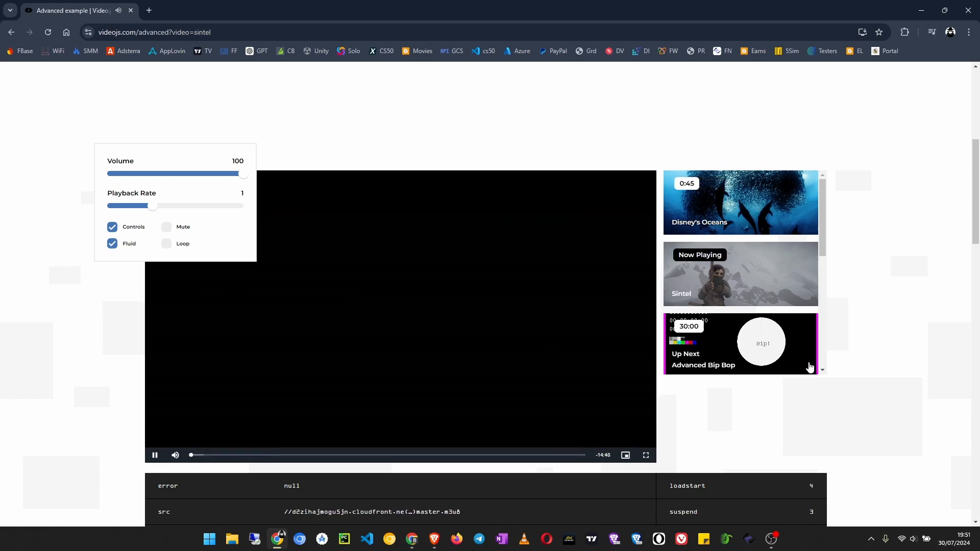
left_click(741, 344)
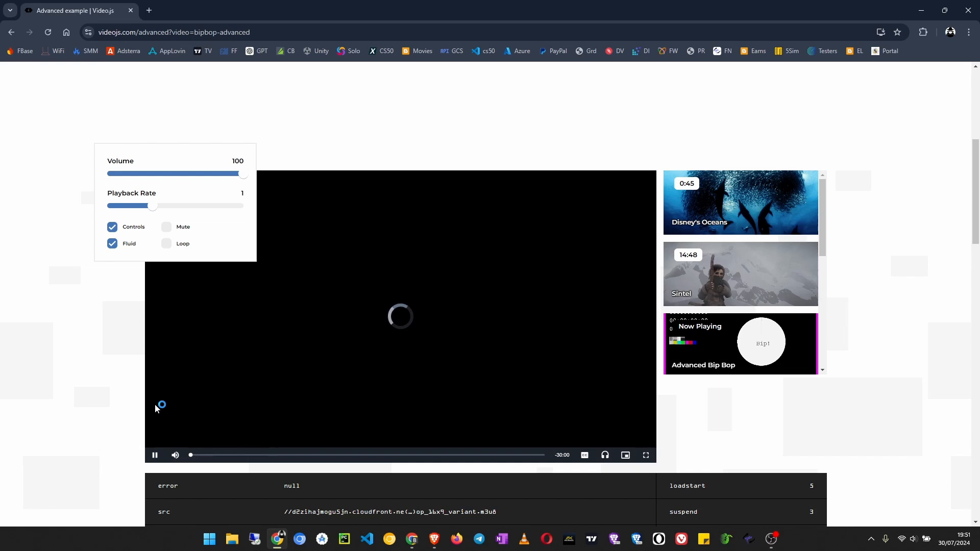
scroll("down", 3)
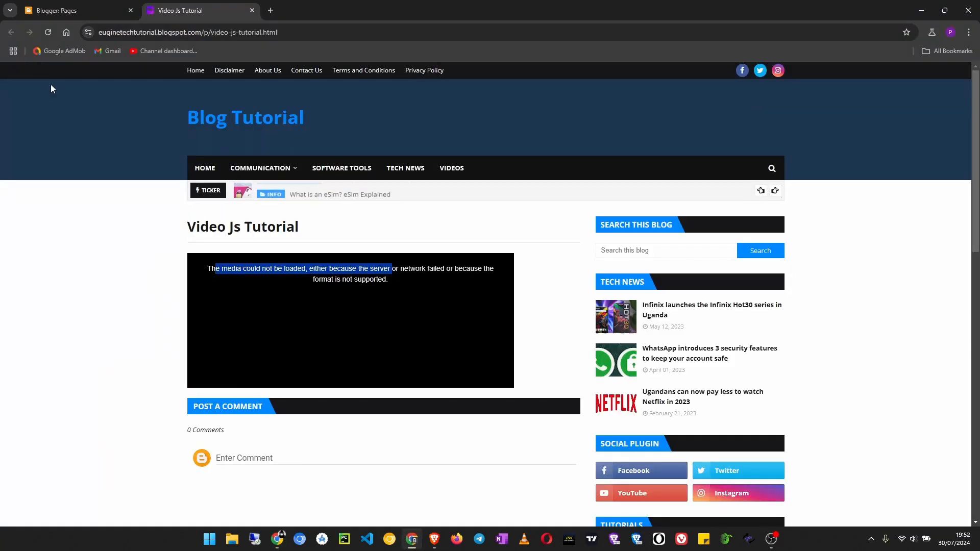
left_click(75, 10)
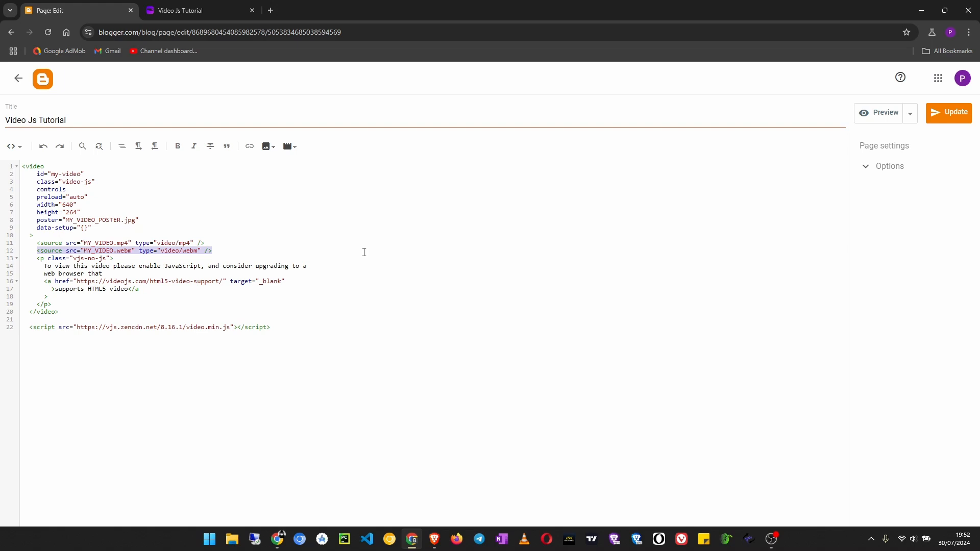
key("Delete")
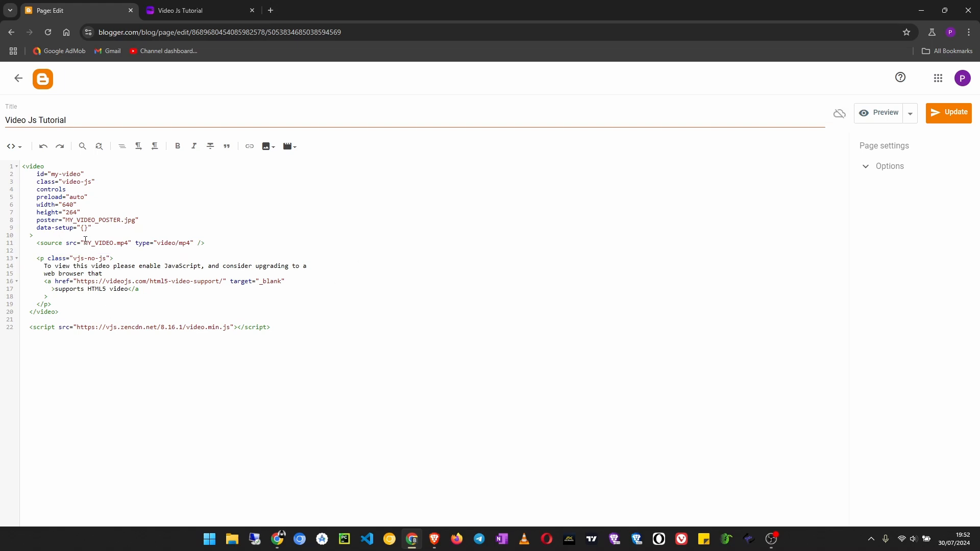
double_click(104, 243)
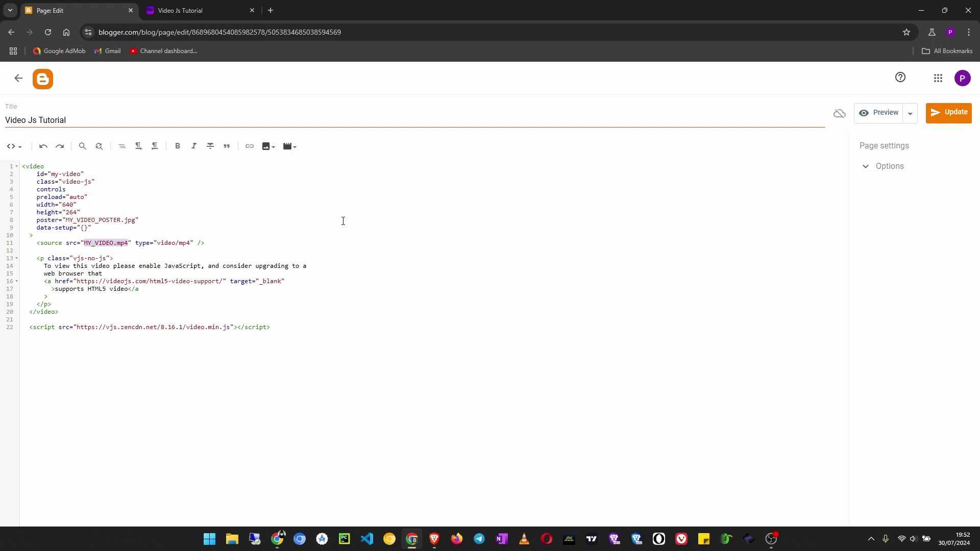
type("https://vjs.zencdn.net/v/oceans.mp4")
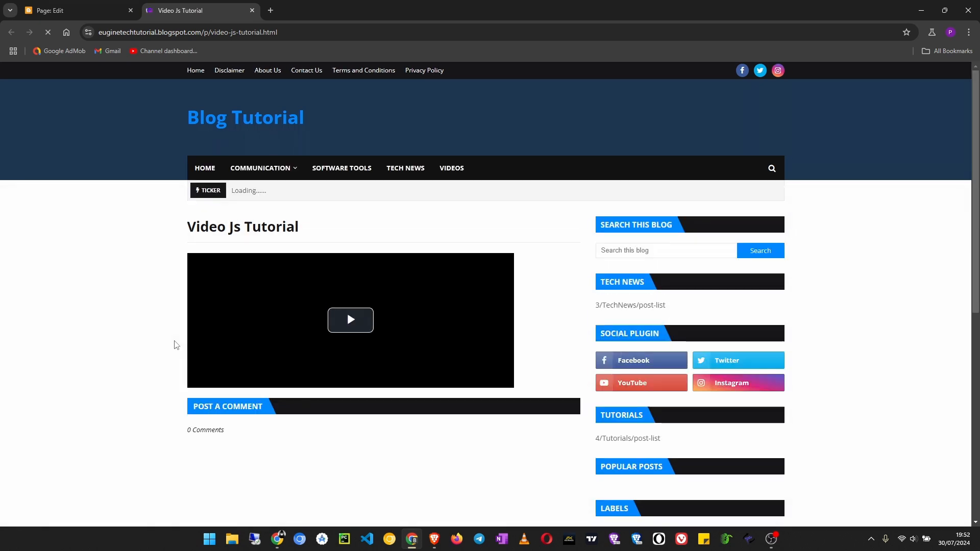
- Play the oceans sample on the published page, then return to the page editor
left_click(351, 319)
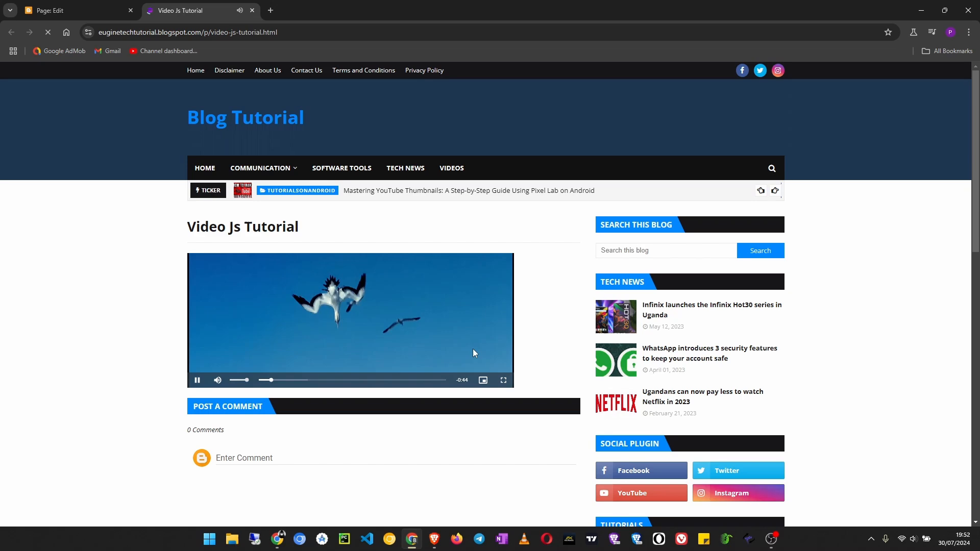
left_click(503, 380)
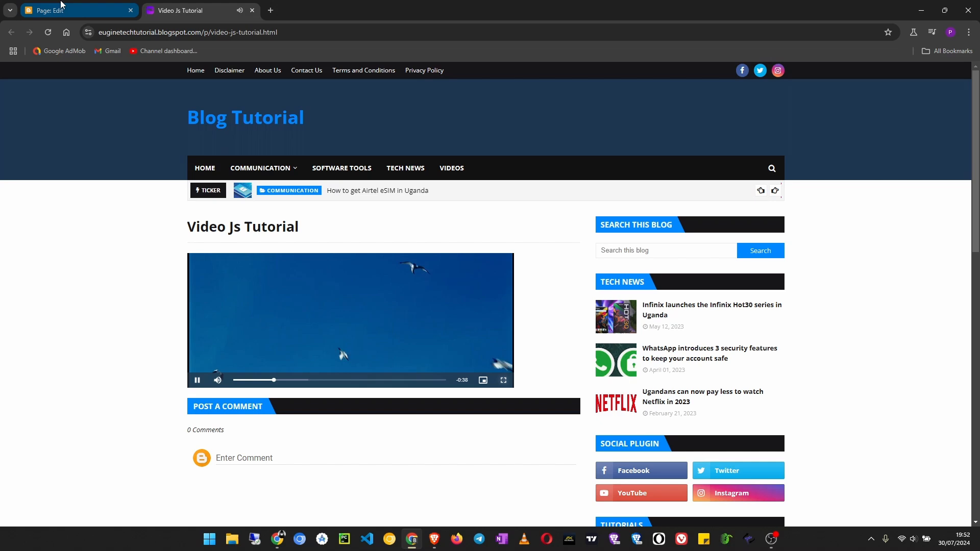
left_click(75, 11)
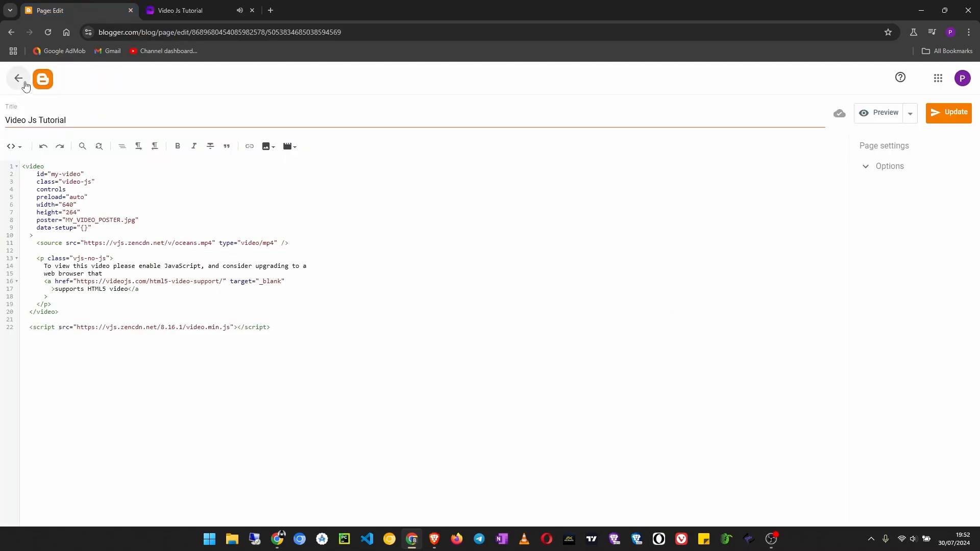
- Delete the video-js.css link from the theme's HTML template head via Theme > Edit HTML
left_click(18, 79)
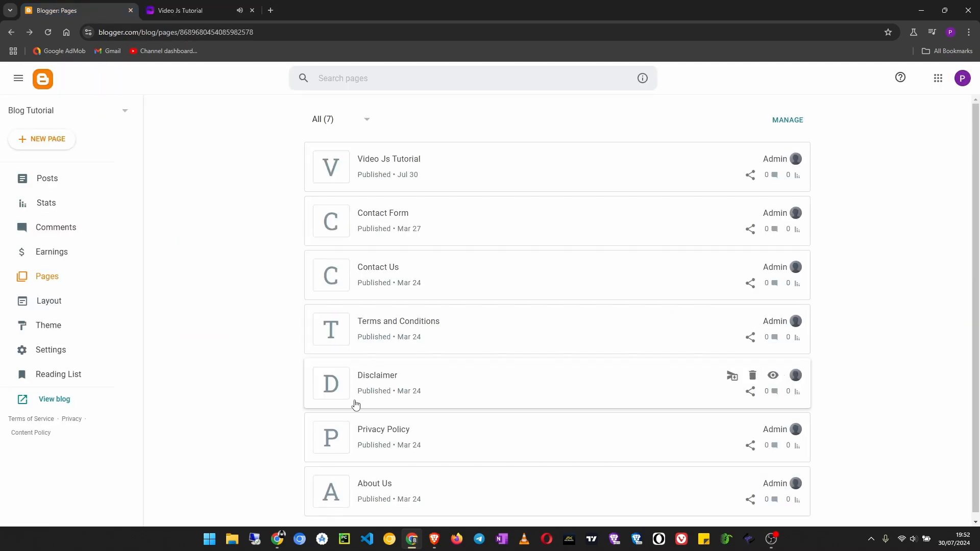
mouse_move(286, 447)
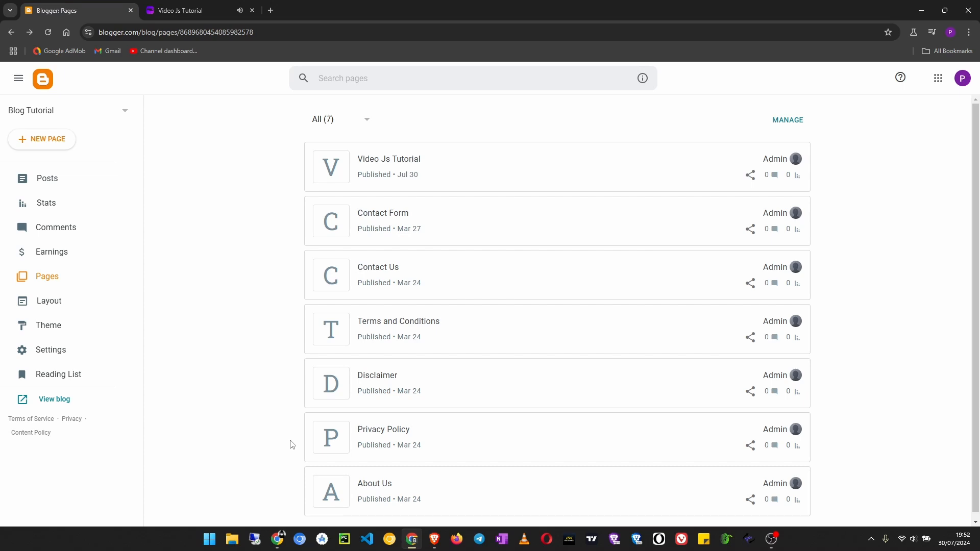
mouse_move(48, 325)
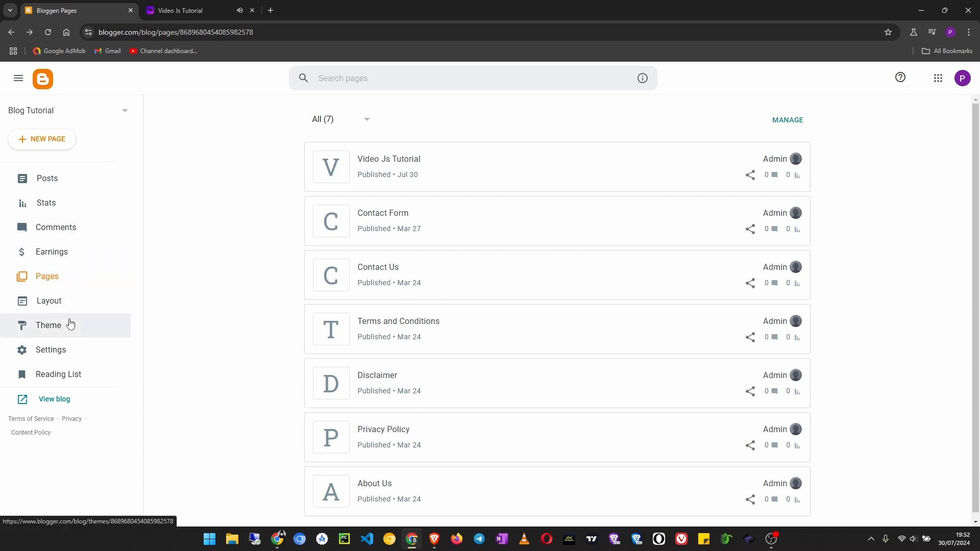
left_click(48, 325)
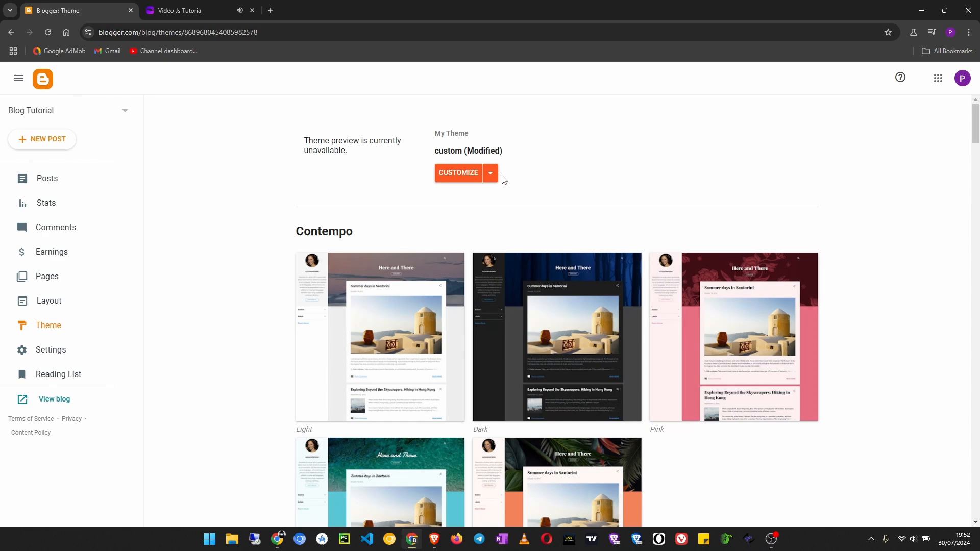
left_click(457, 173)
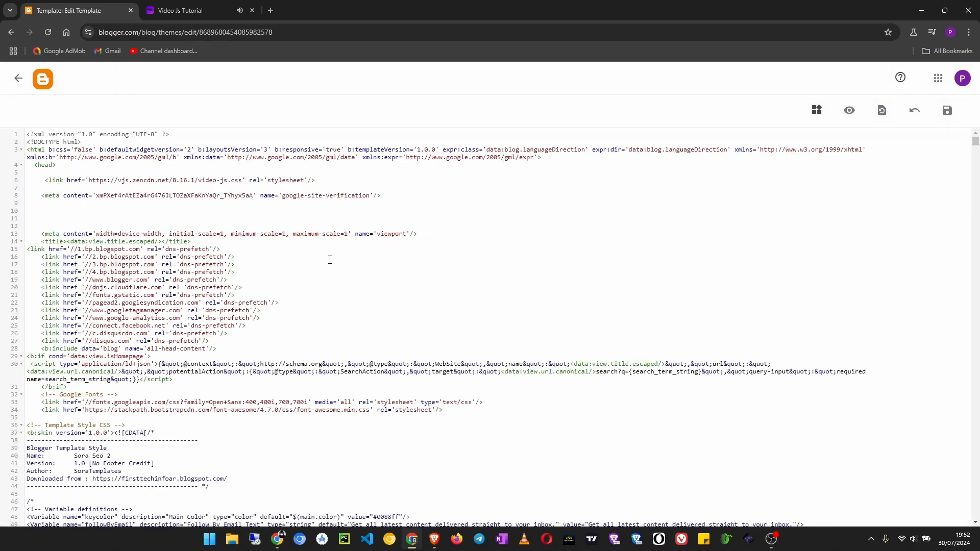
mouse_move(277, 182)
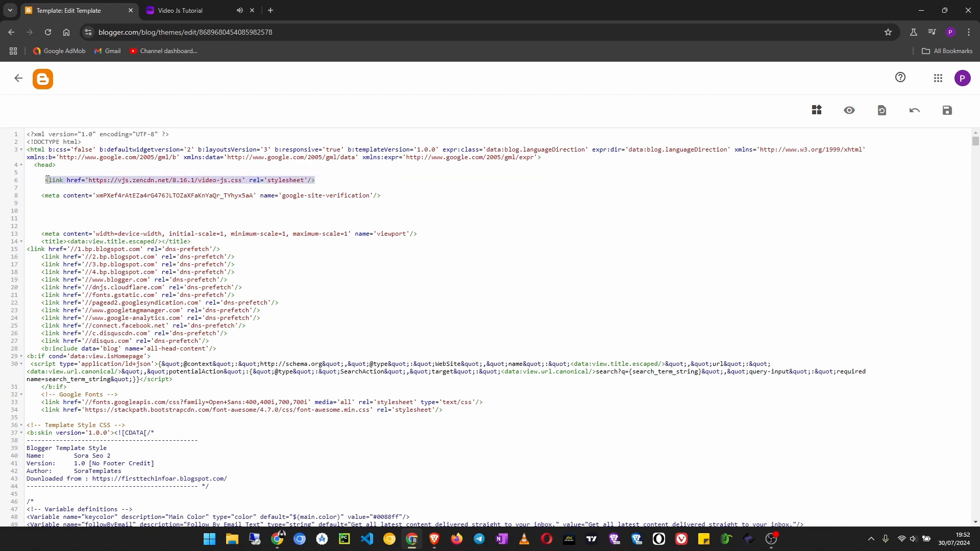
key("Delete")
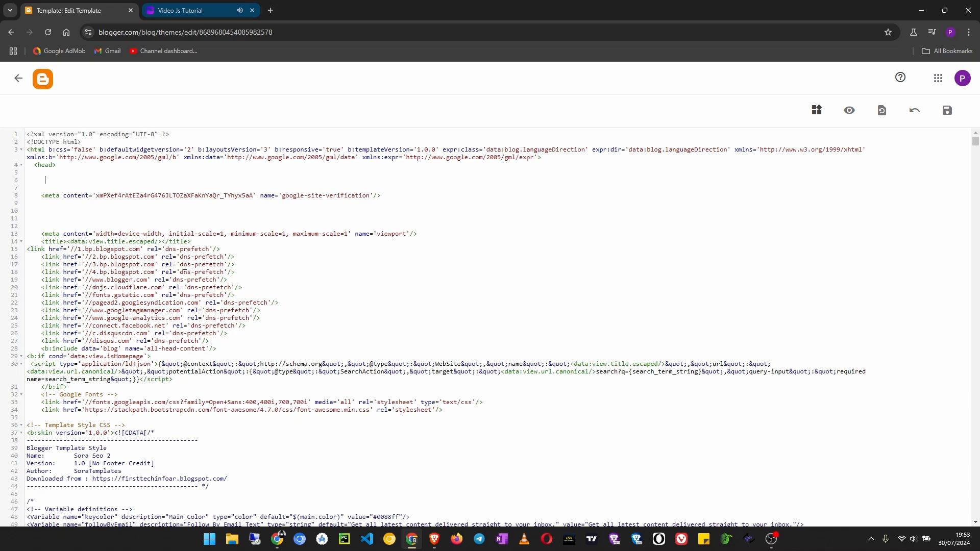
left_click(182, 10)
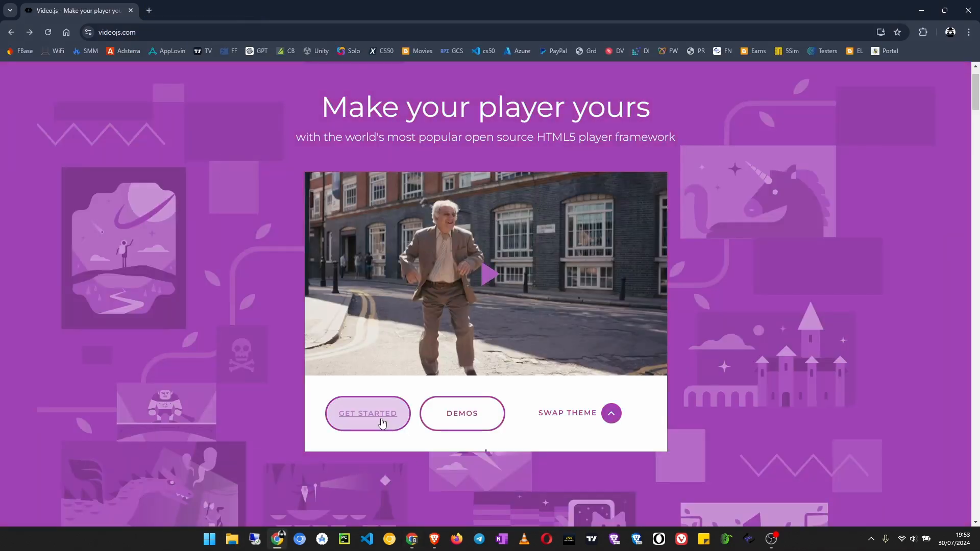
- Reach the Home Page Themes section of the Video.js Getting Started guide
scroll("down", 3)
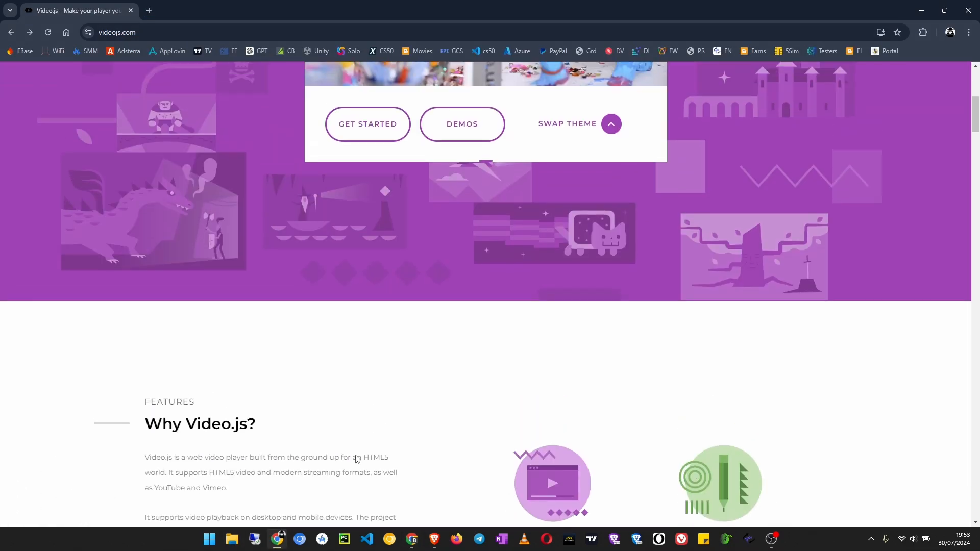
left_click(368, 123)
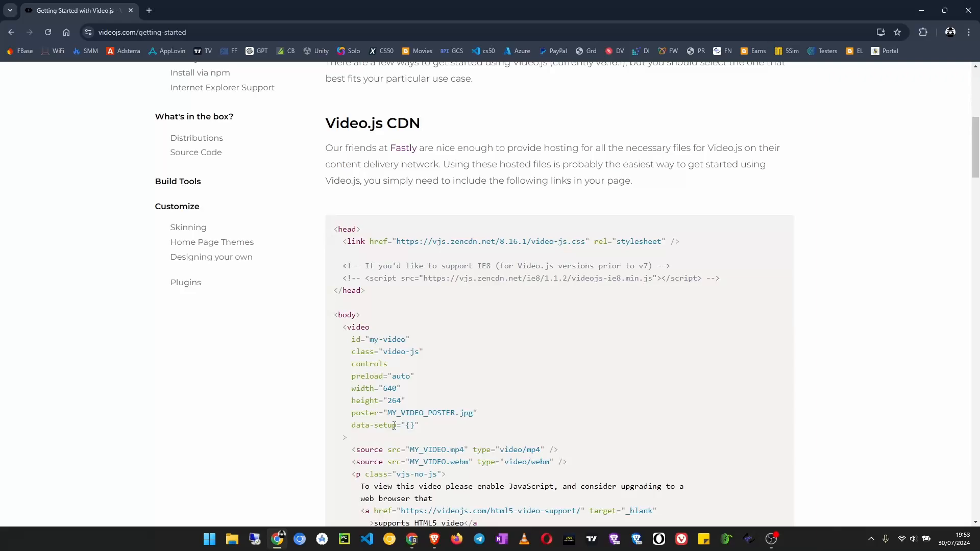
scroll("down", 3)
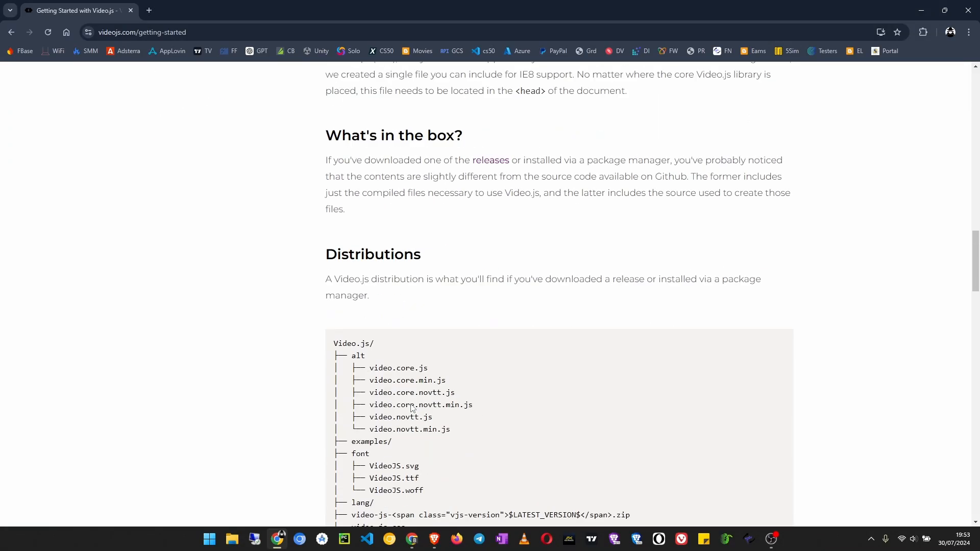
scroll("down", 3)
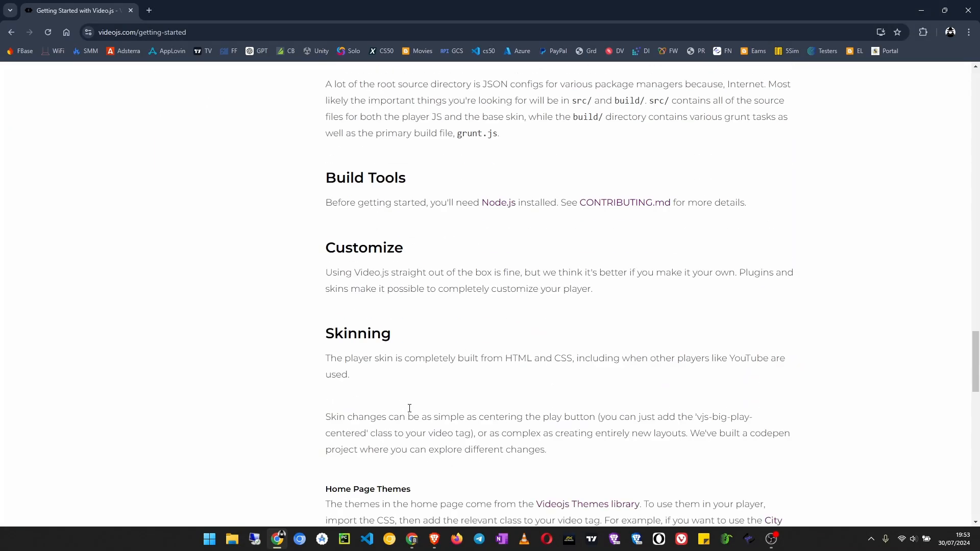
scroll("down", 3)
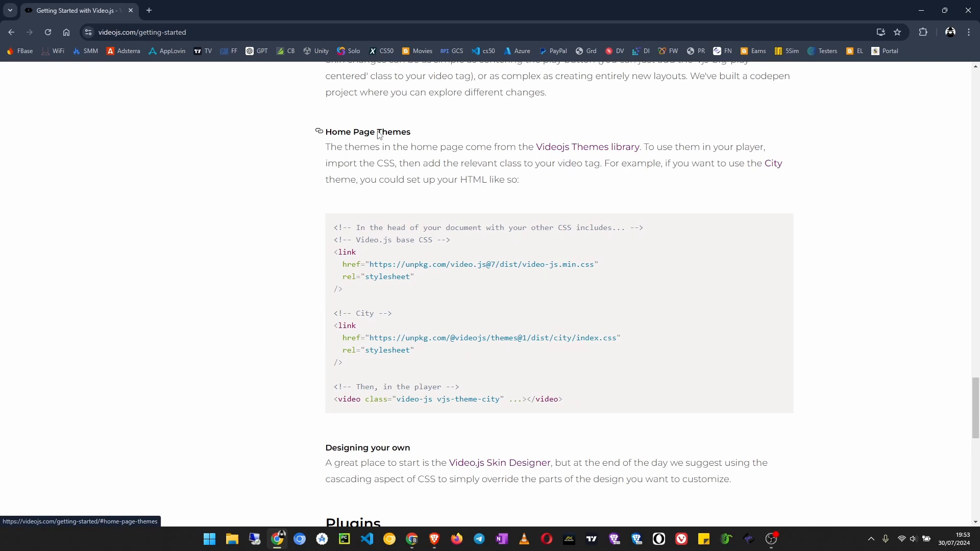
mouse_move(586, 152)
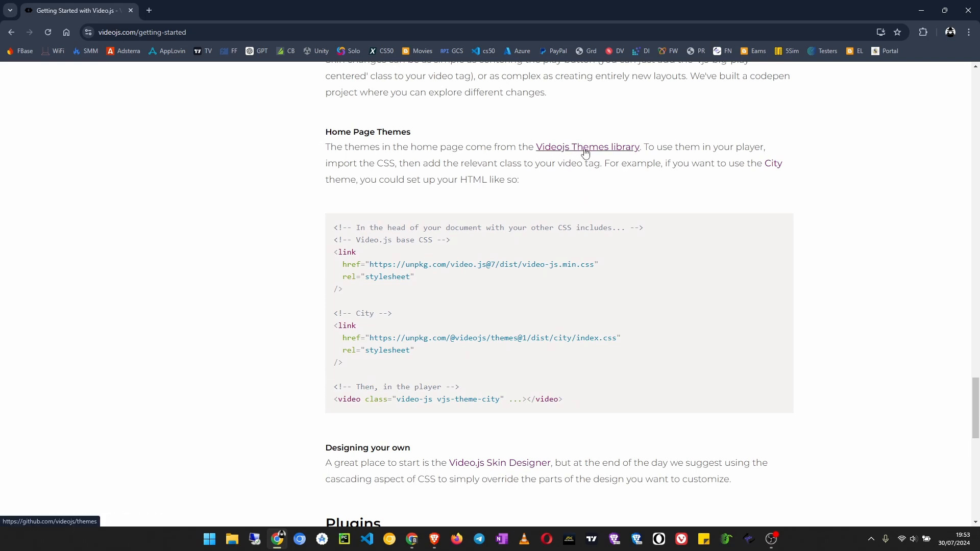
- Copy the README's base, City, Fantasy, Forest and Sea stylesheet link tags from the videojs themes GitHub repo
left_click(586, 146)
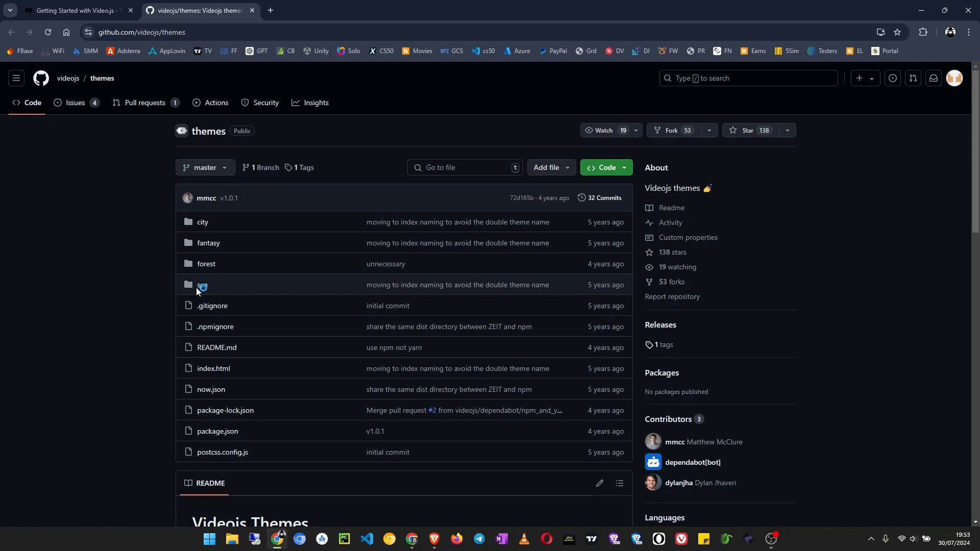
scroll("down", 3)
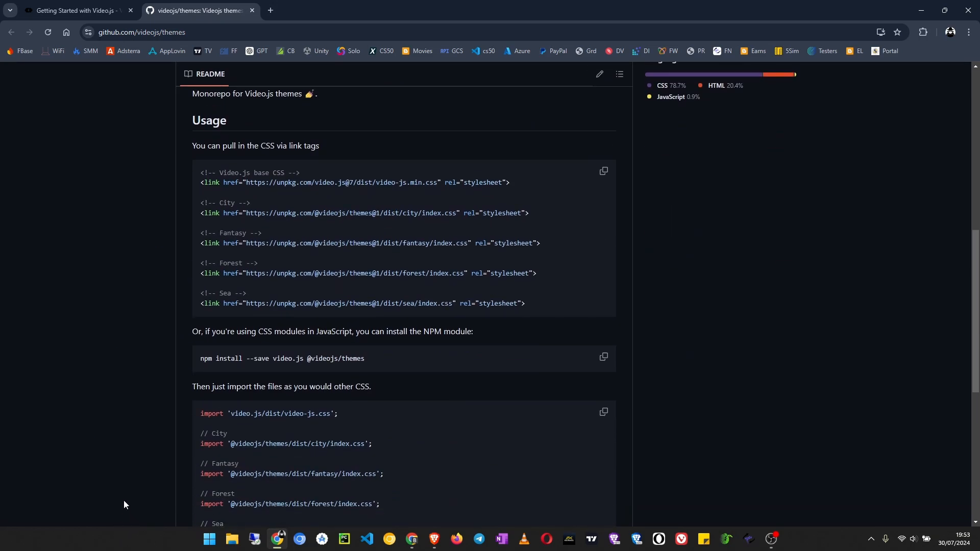
mouse_move(346, 149)
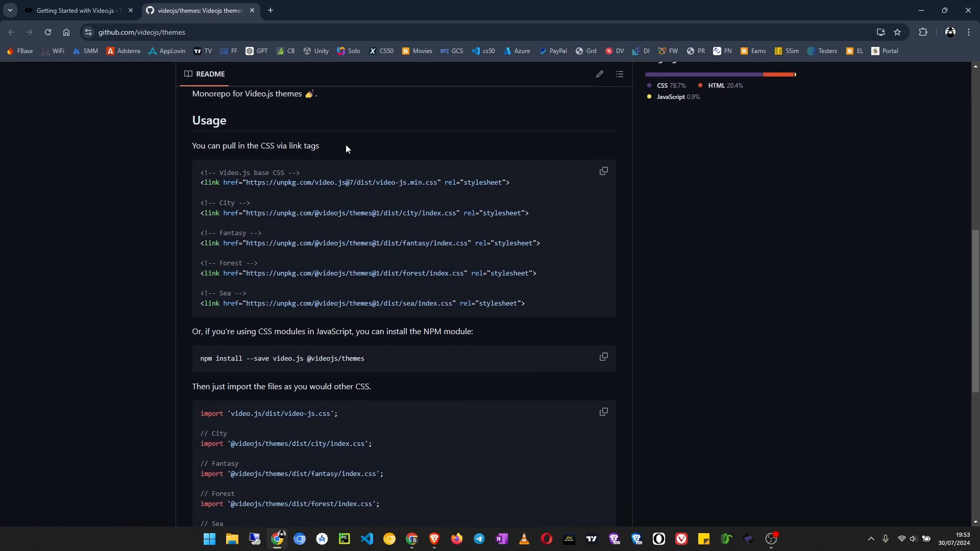
left_click(603, 174)
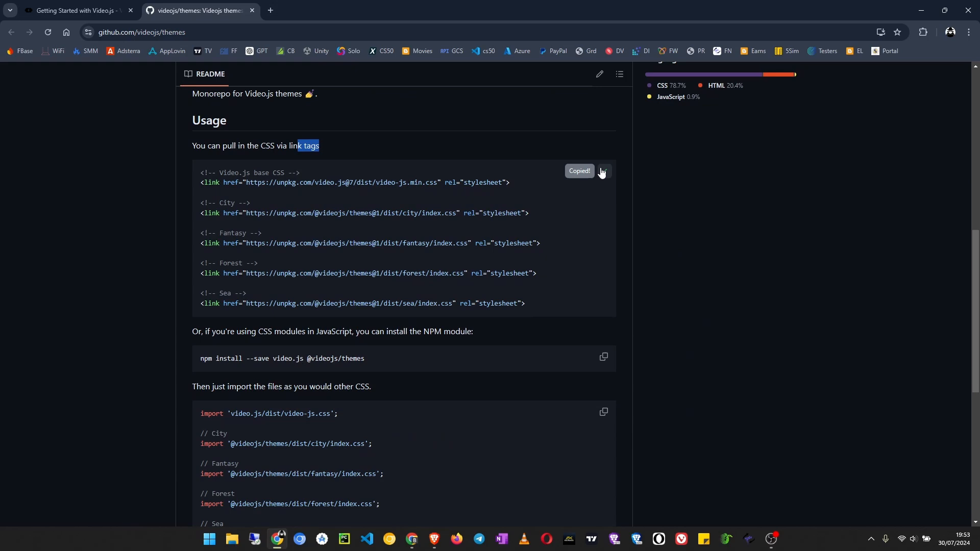
left_click(75, 10)
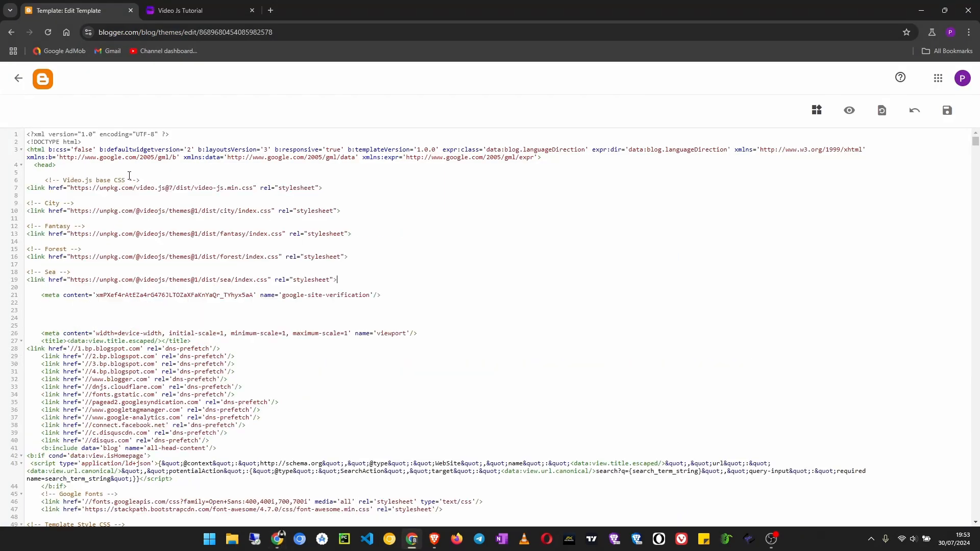
- Save the theme HTML with the pasted Video.js stylesheet links, fixing an unterminated-tag error
left_click(947, 110)
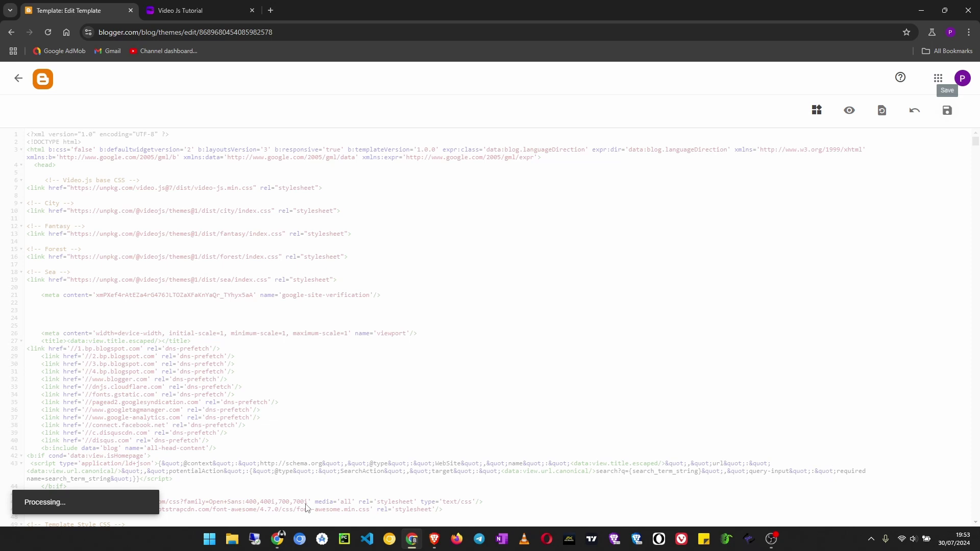
mouse_move(135, 233)
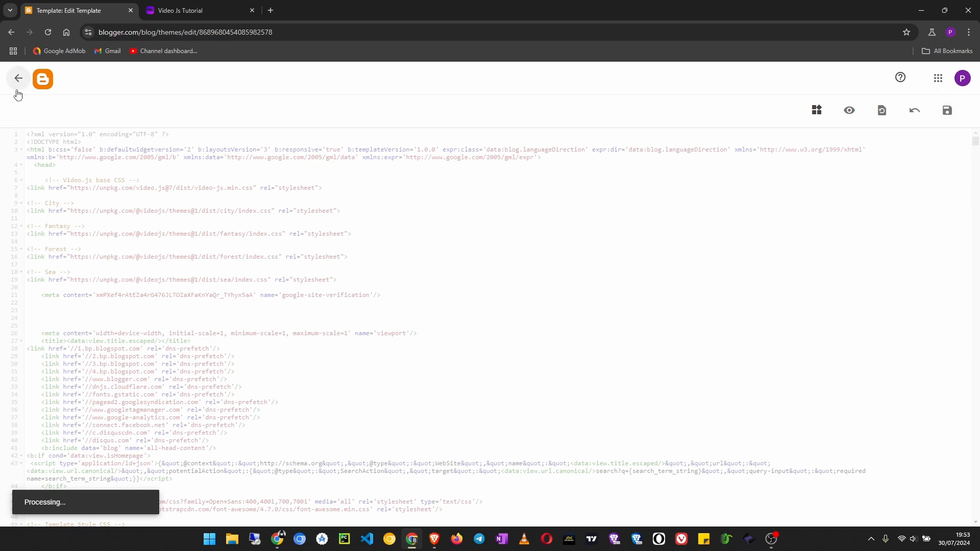
mouse_move(272, 157)
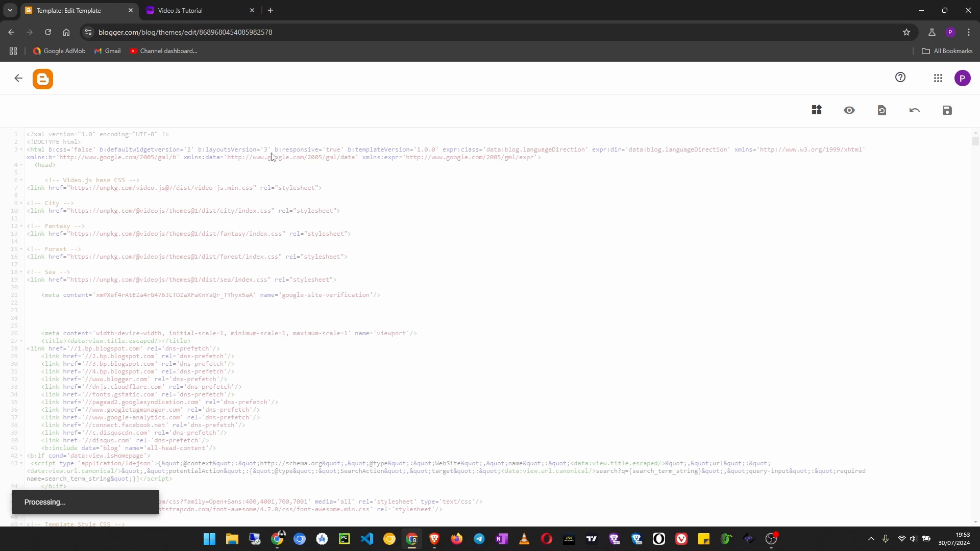
left_click(947, 110)
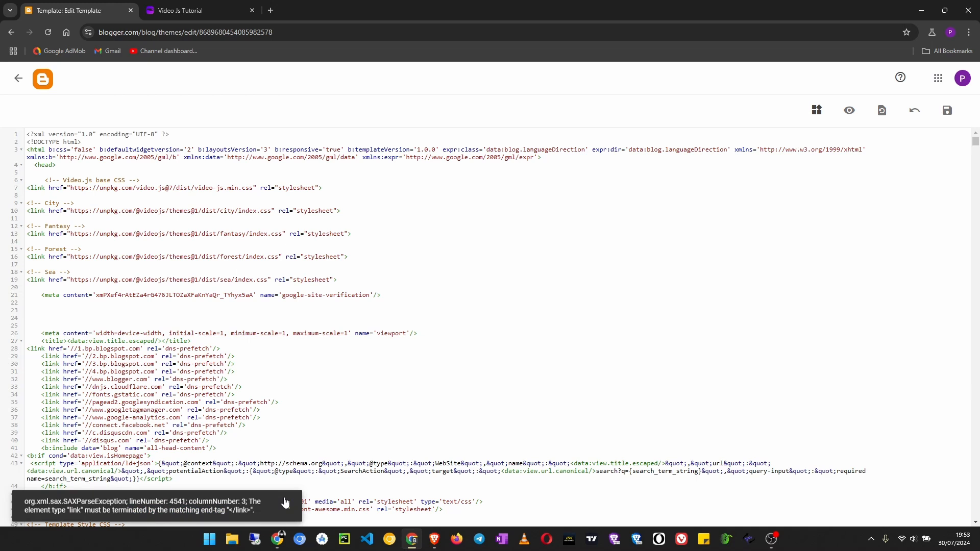
mouse_move(410, 320)
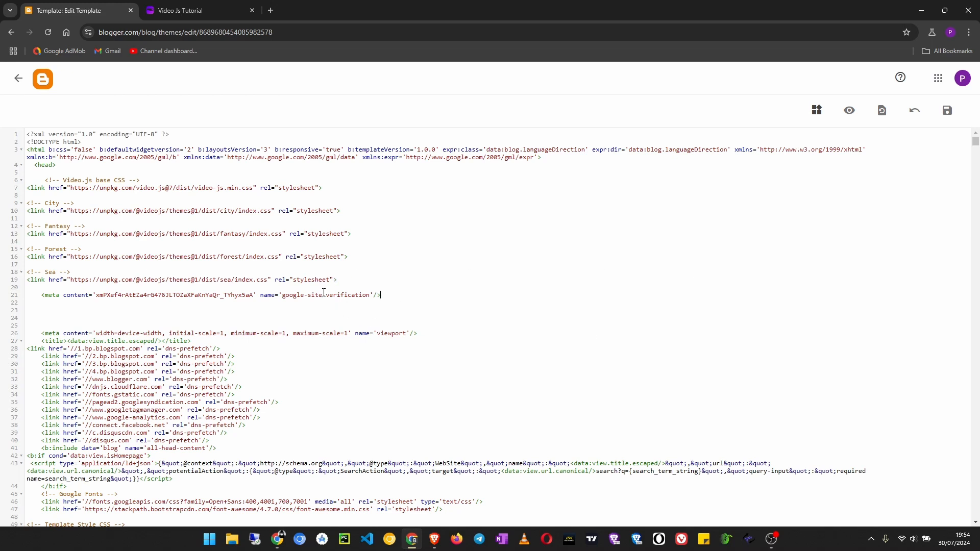
mouse_move(406, 277)
type("/")
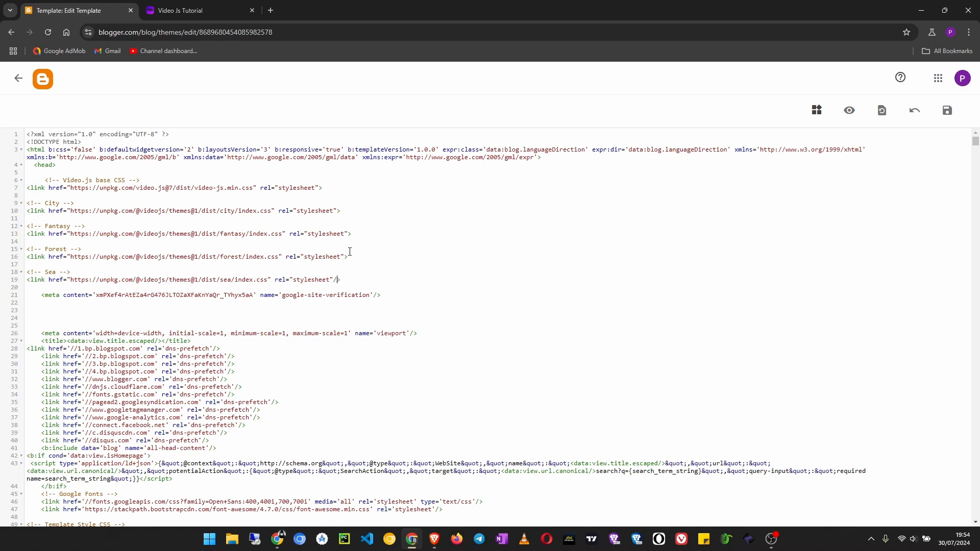
mouse_move(420, 254)
type("/")
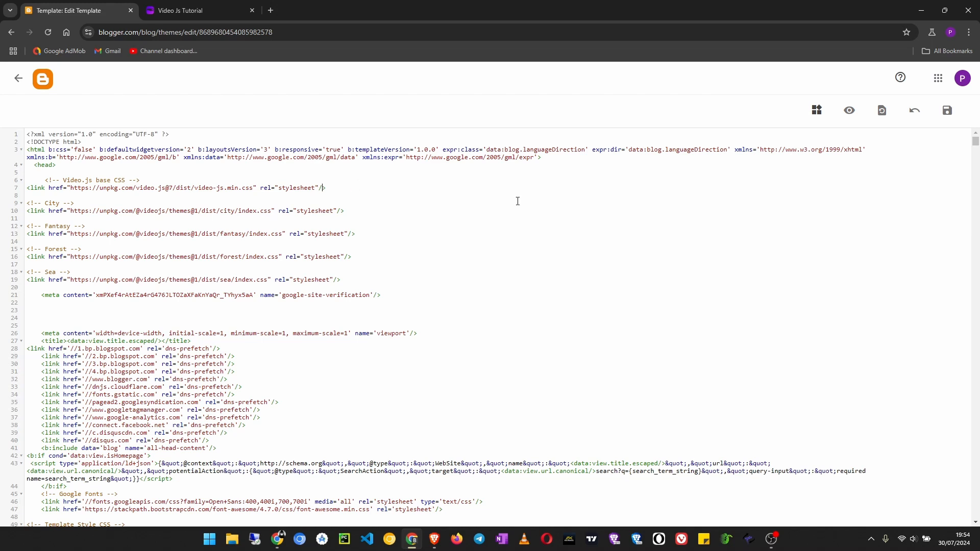
mouse_move(338, 324)
type(">")
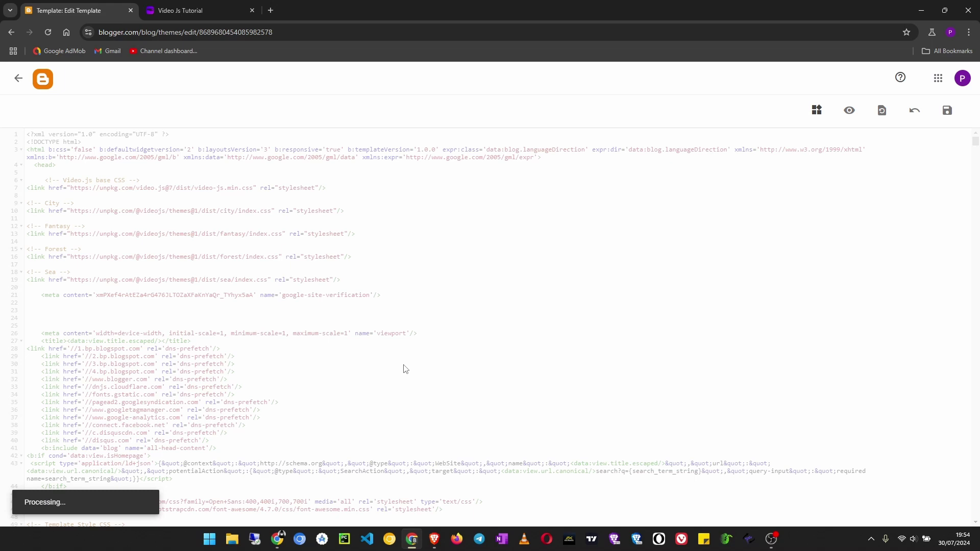
left_click(946, 110)
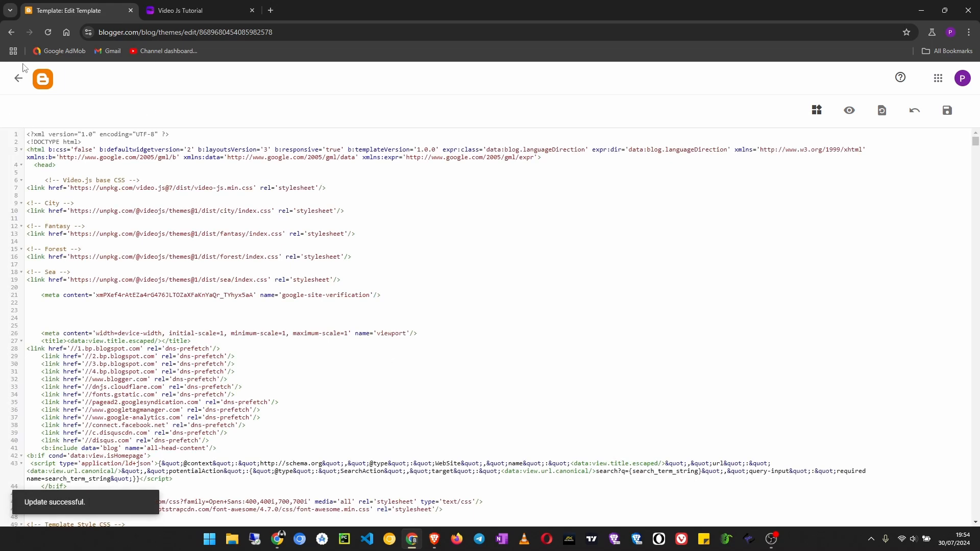
- Reload the published tutorial page to check the restyled player, then show the blog's Pages list
left_click(200, 10)
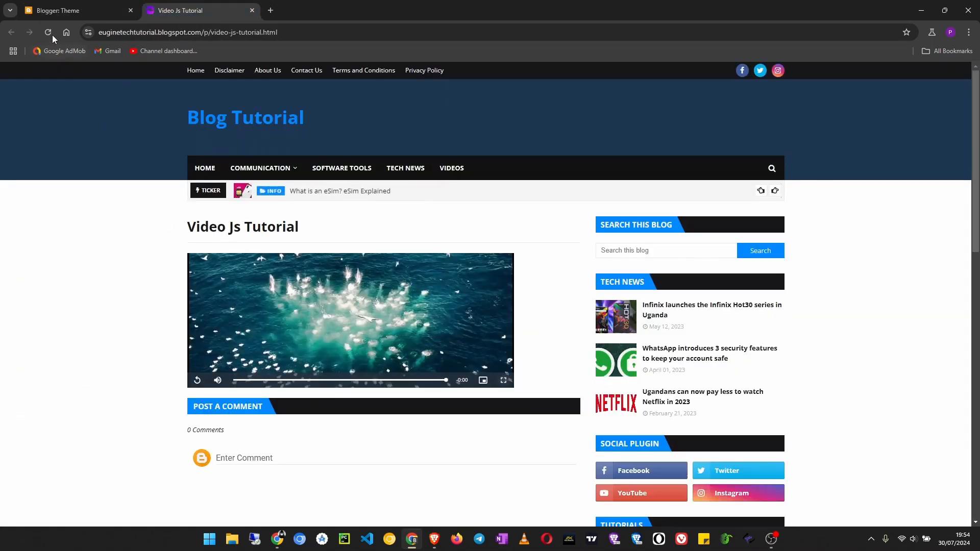
left_click(48, 31)
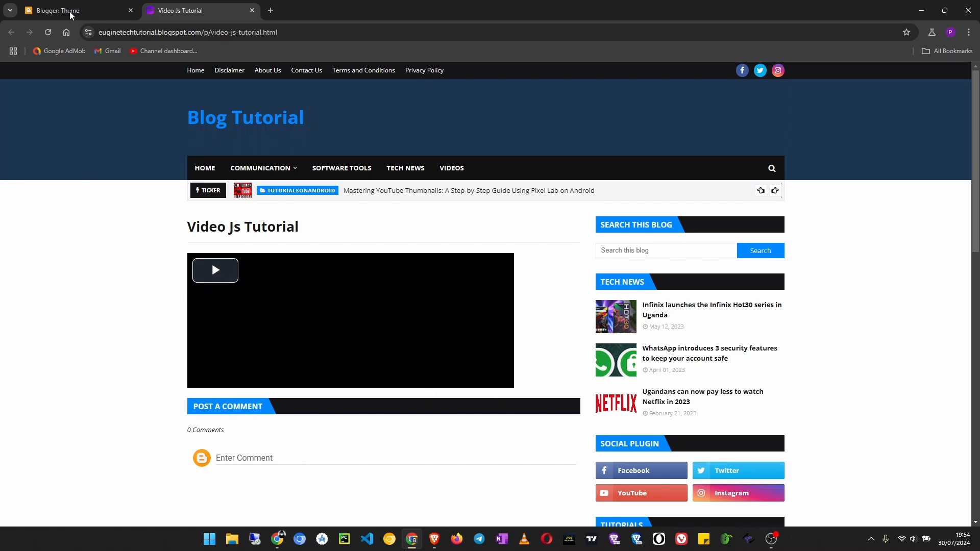
left_click(75, 10)
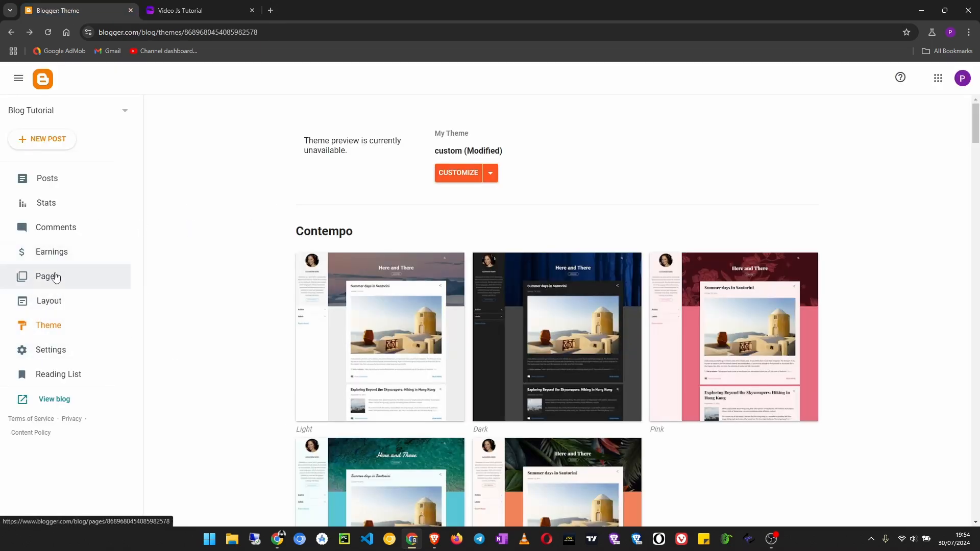
left_click(47, 277)
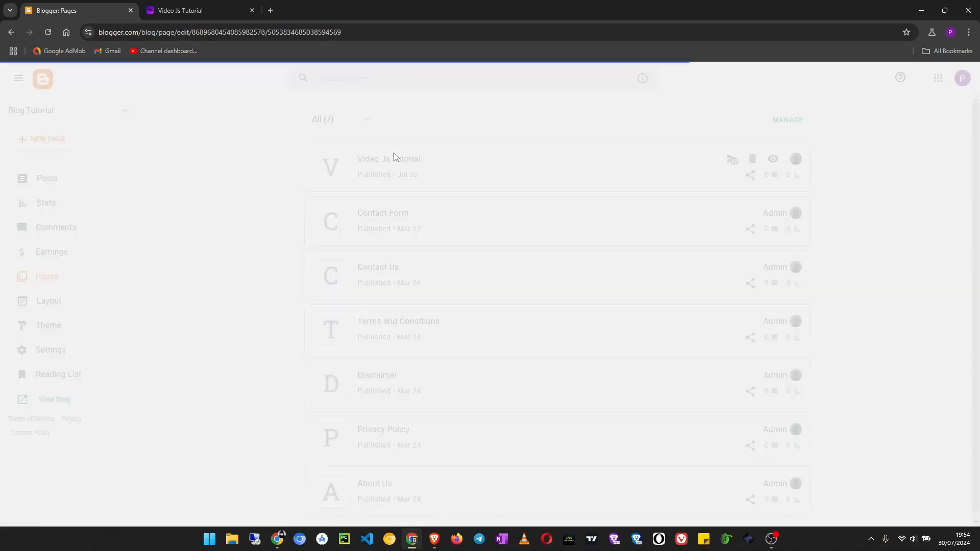
left_click(388, 158)
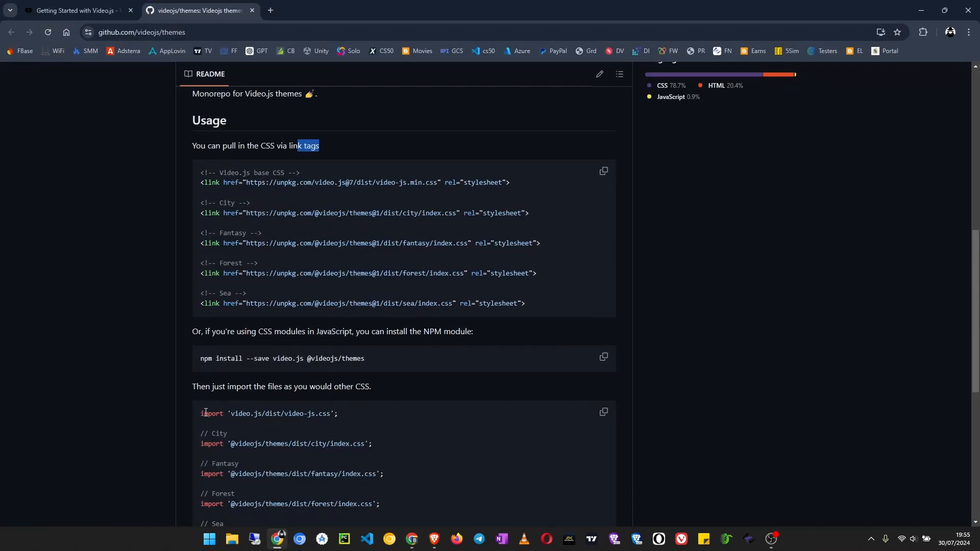
- Pick out the vjs-theme-city class name from the README's theme class example
scroll("down", 3)
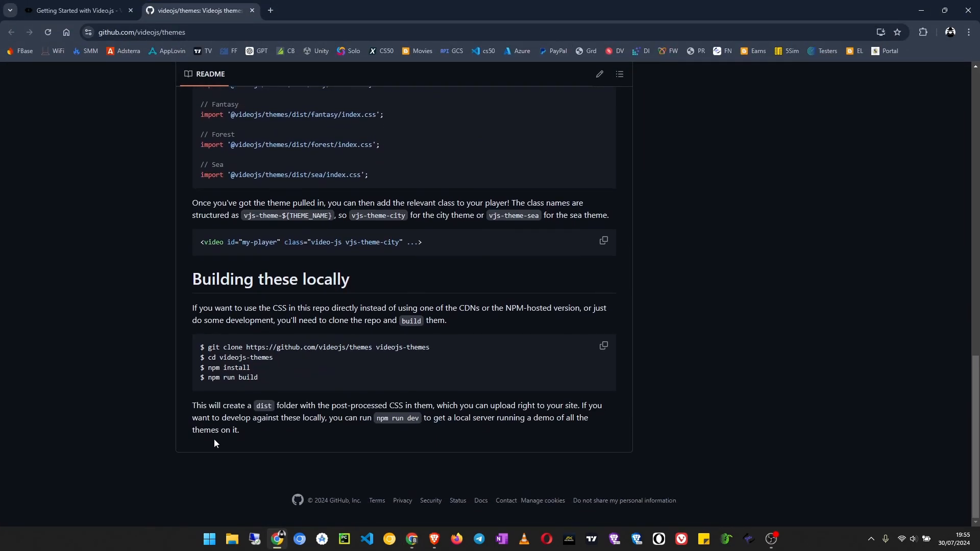
mouse_move(248, 244)
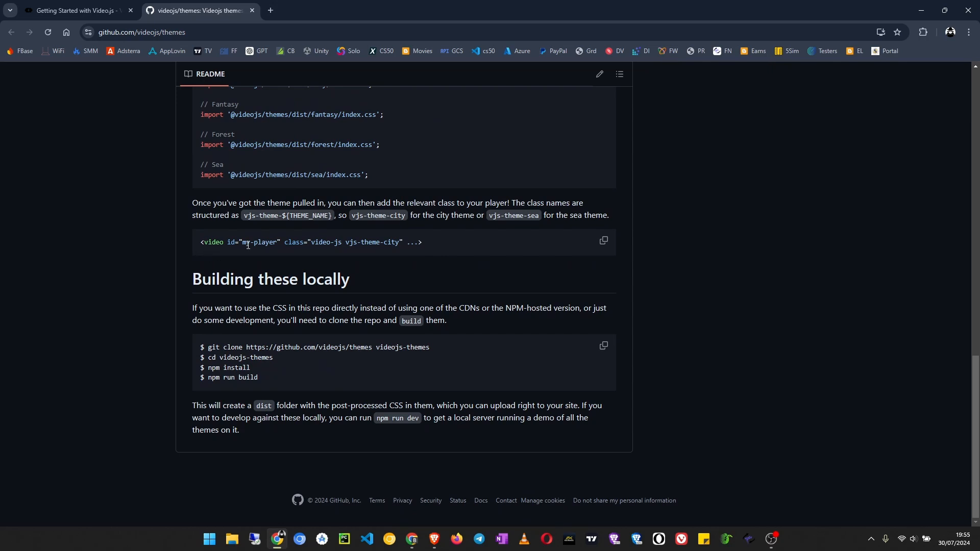
mouse_move(266, 255)
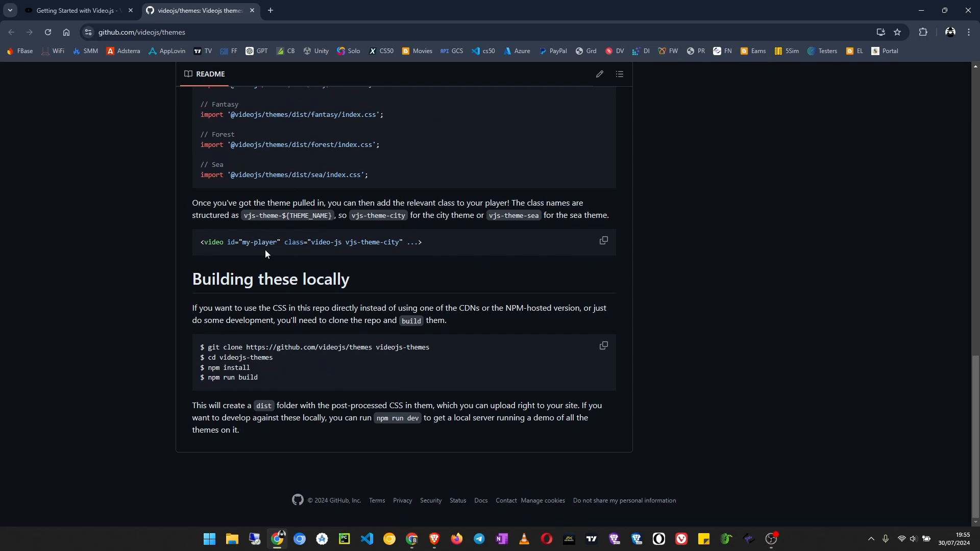
mouse_move(416, 246)
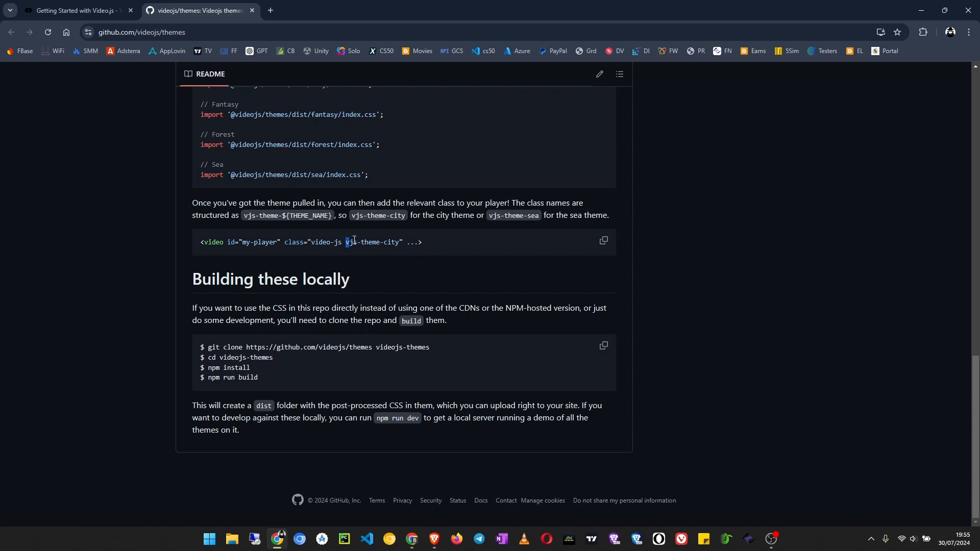
double_click(372, 242)
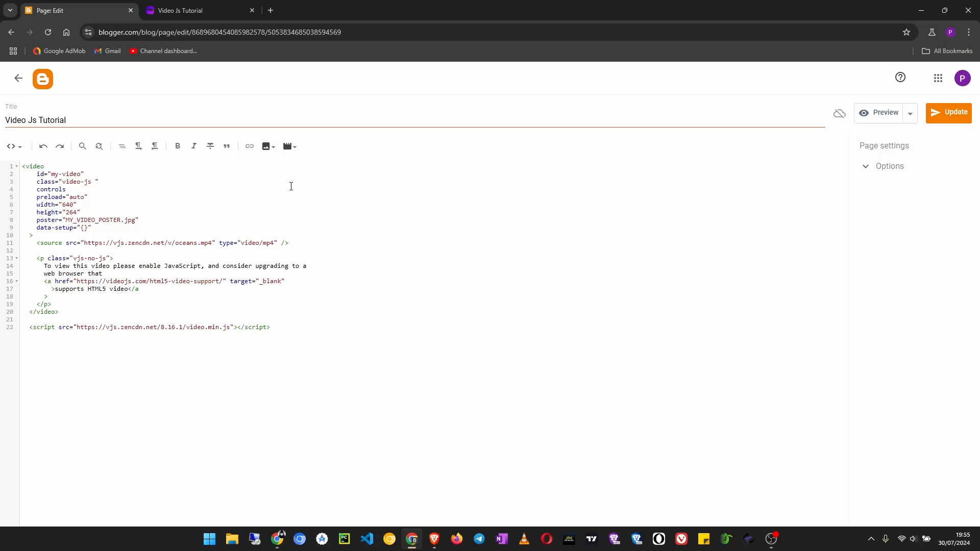
- Add vjs-theme-city to the video element's class and check the published page
type("vjs-theme-city")
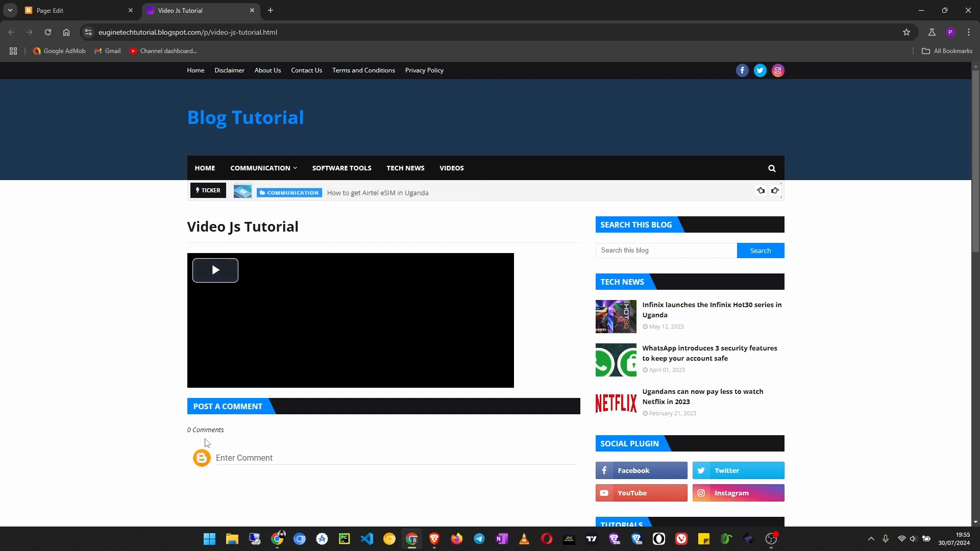
left_click(75, 10)
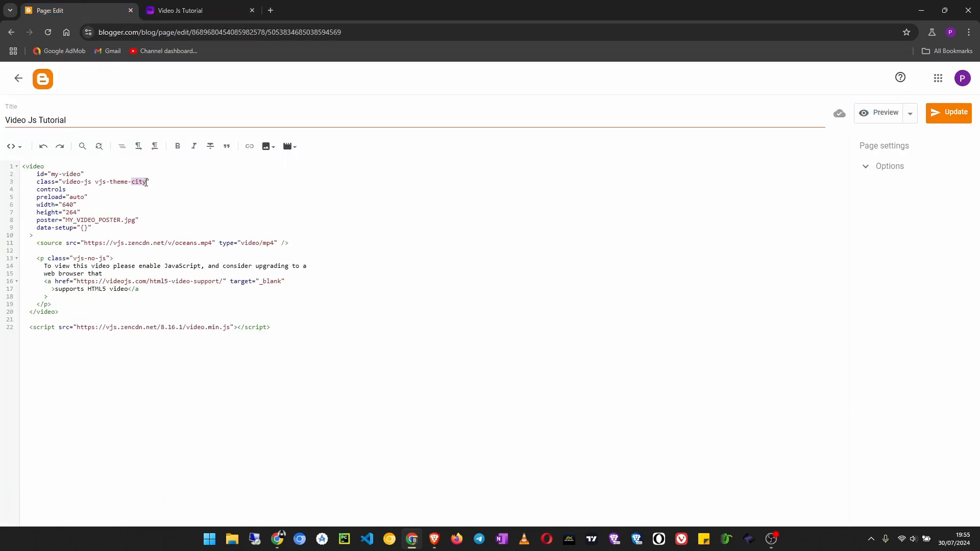
- Change the video class to vjs-theme-fantasy, save, and view the published page
type("fant")
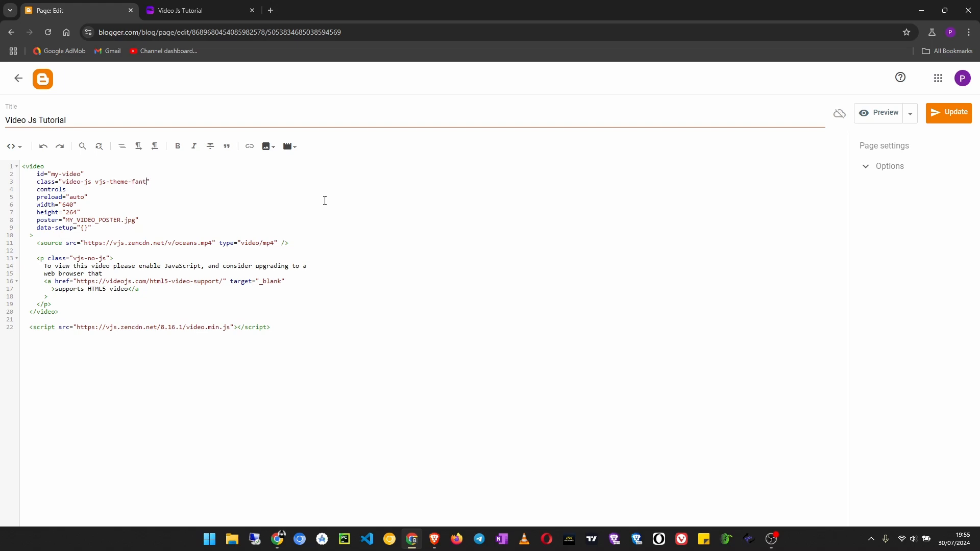
type("asy")
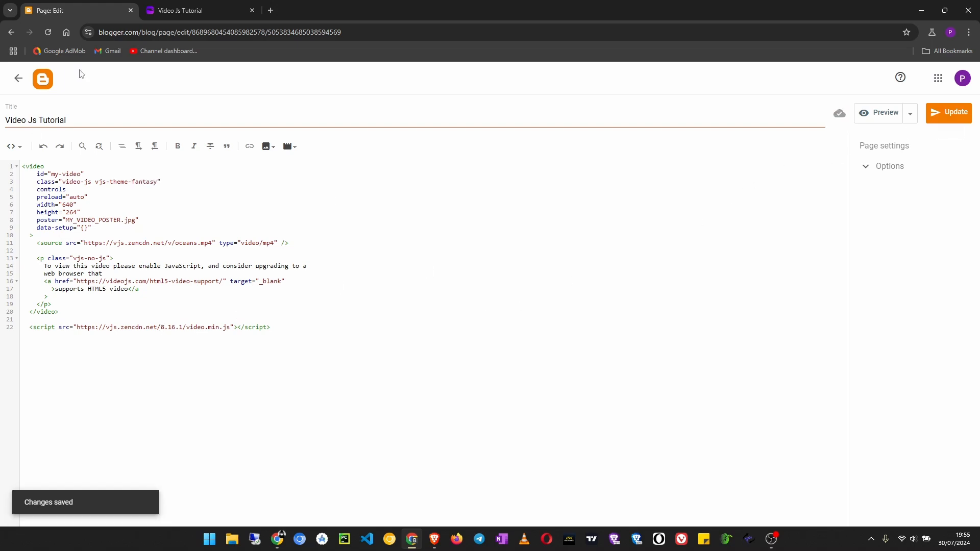
left_click(194, 10)
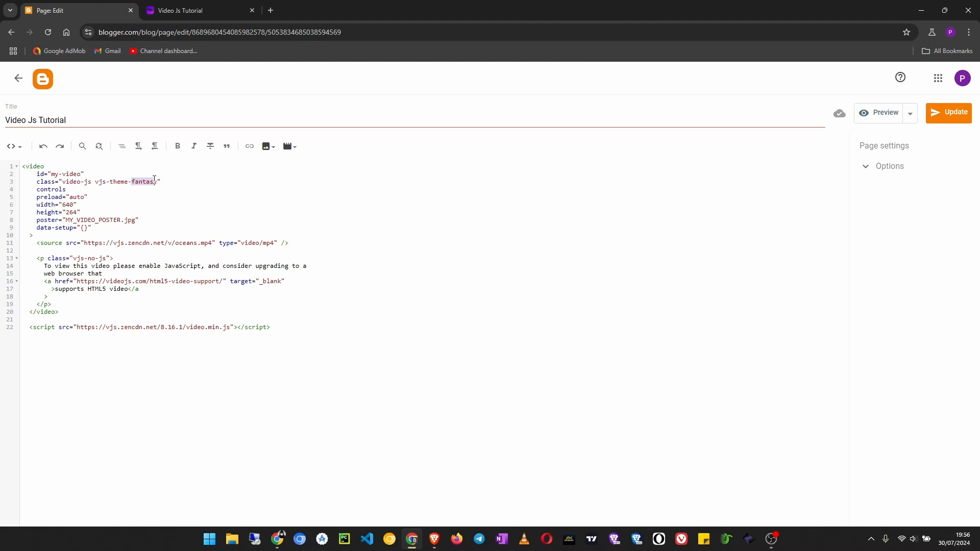
- Change the class to vjs-theme-sea, reload the live page and play the oceans video with sea controls
type("sea")
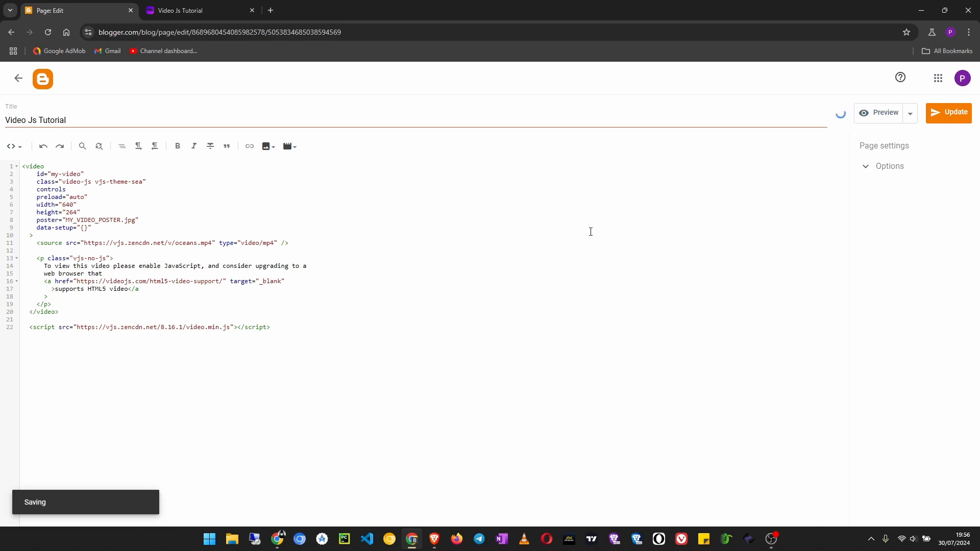
left_click(199, 10)
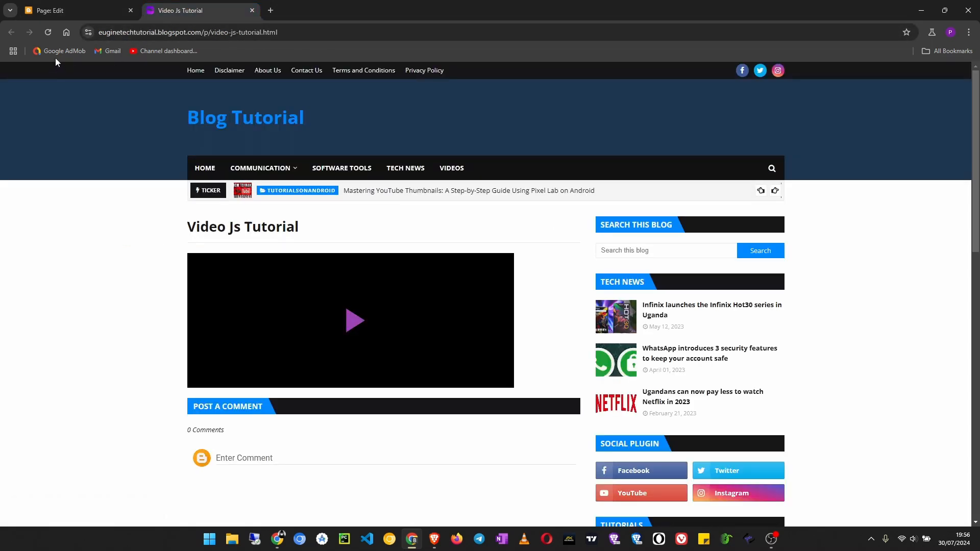
left_click(204, 168)
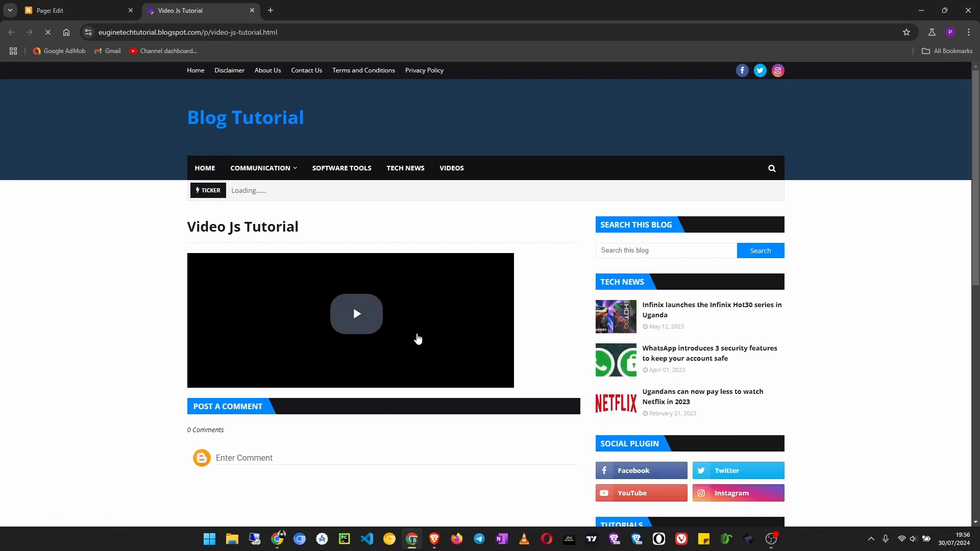
left_click(357, 313)
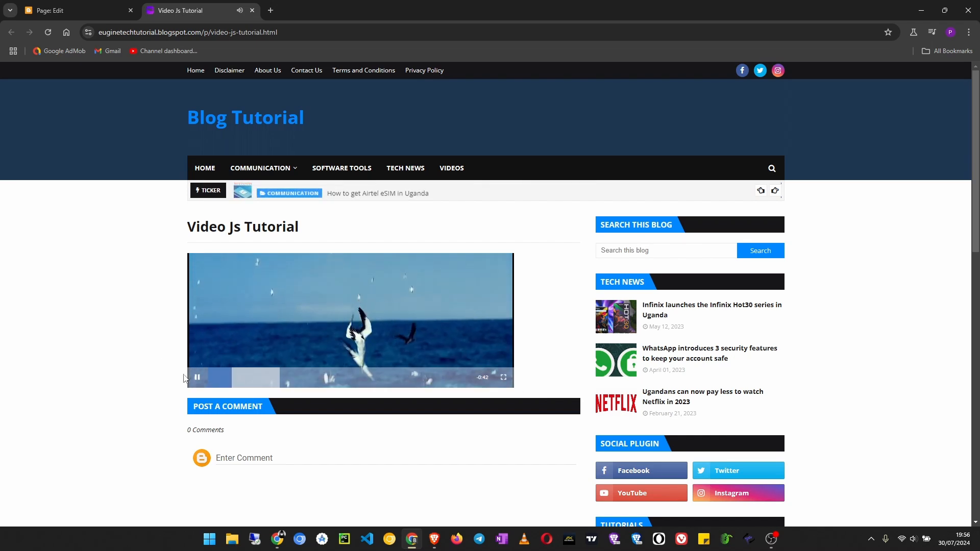
left_click(75, 11)
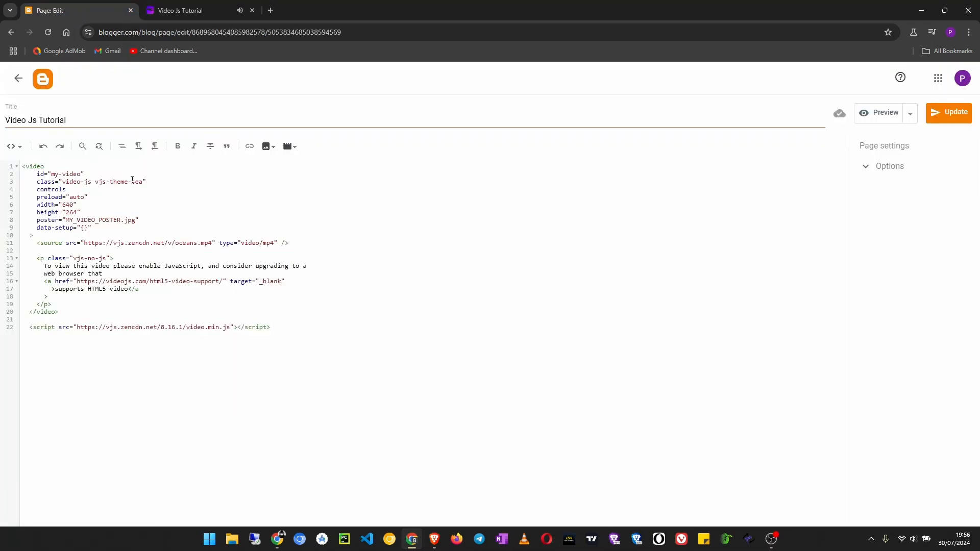
- Change the class to vjs-theme-forest, update the page and view the published forest-styled player
type("fo")
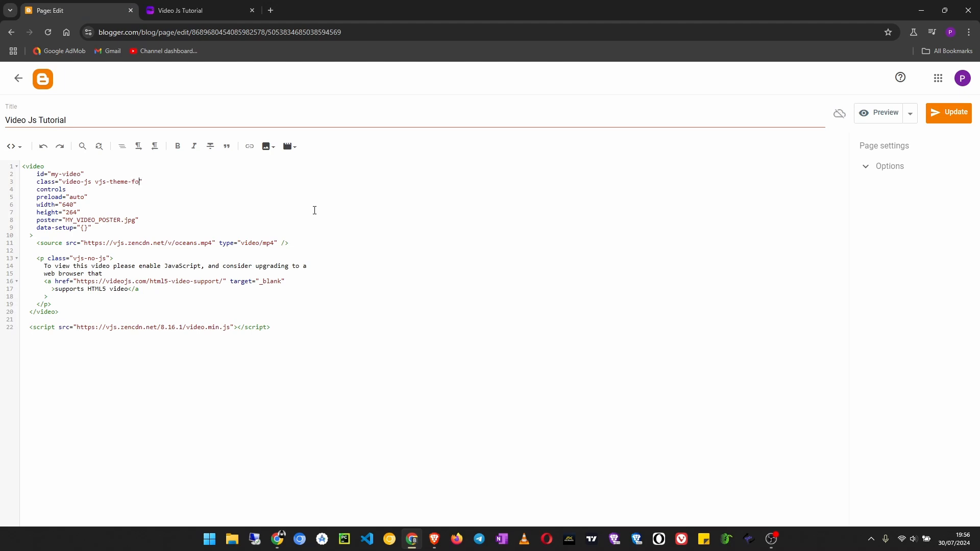
type("rest\"")
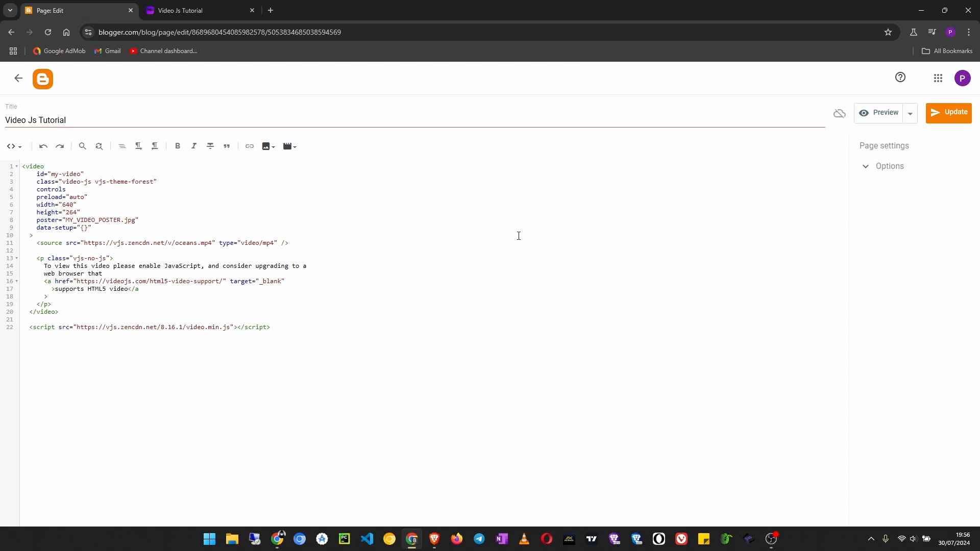
left_click(948, 112)
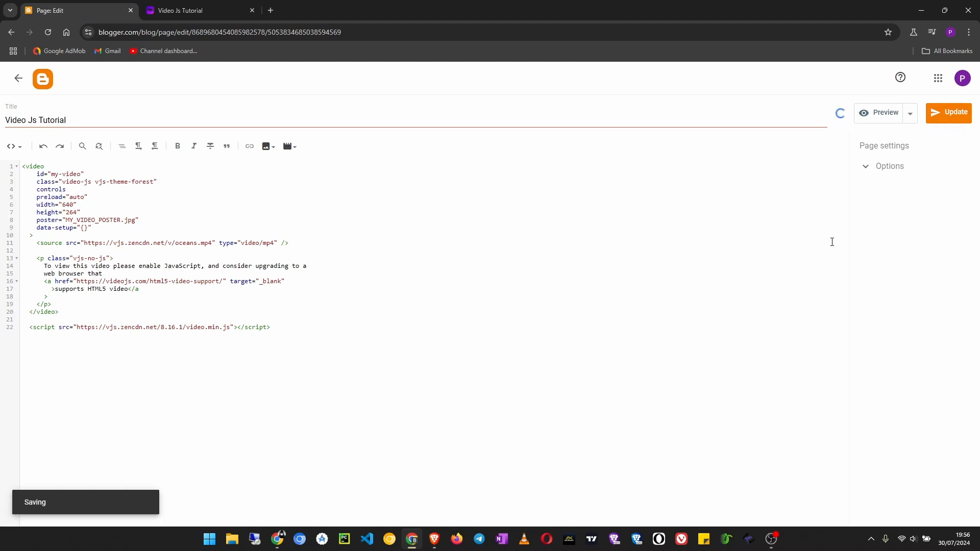
left_click(200, 10)
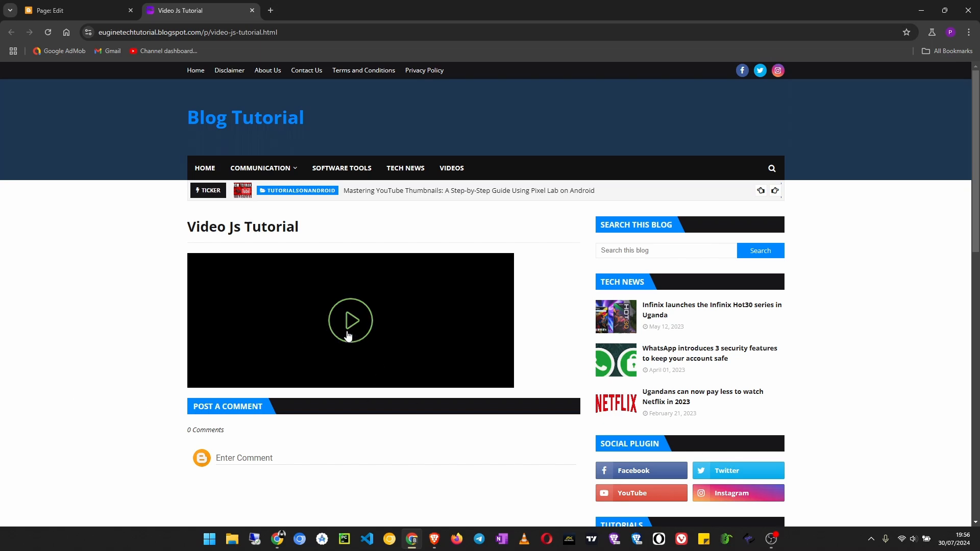
mouse_move(657, 265)
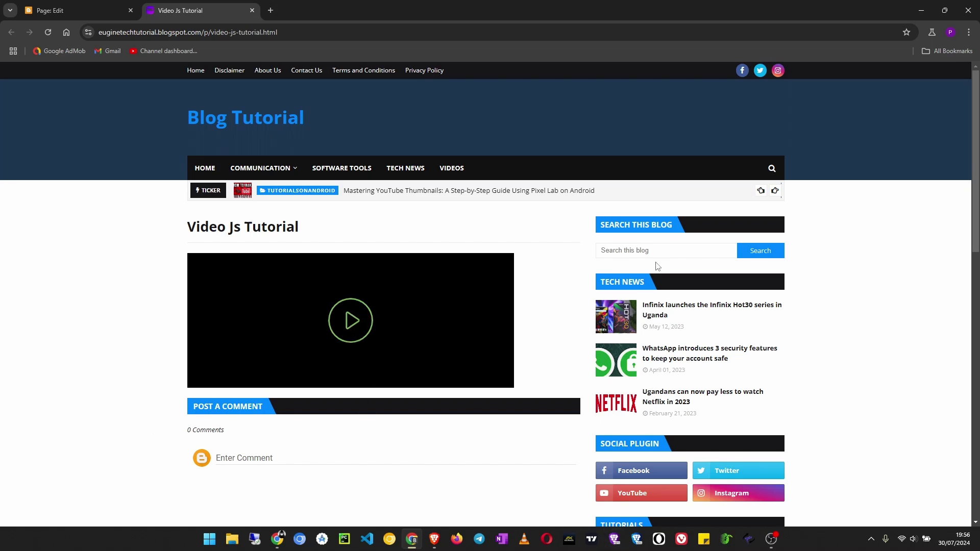
mouse_move(820, 285)
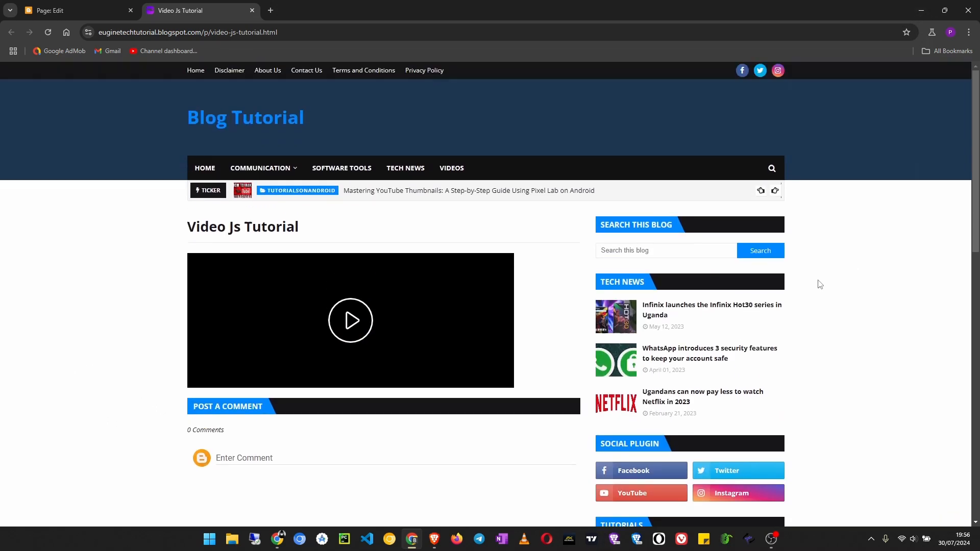